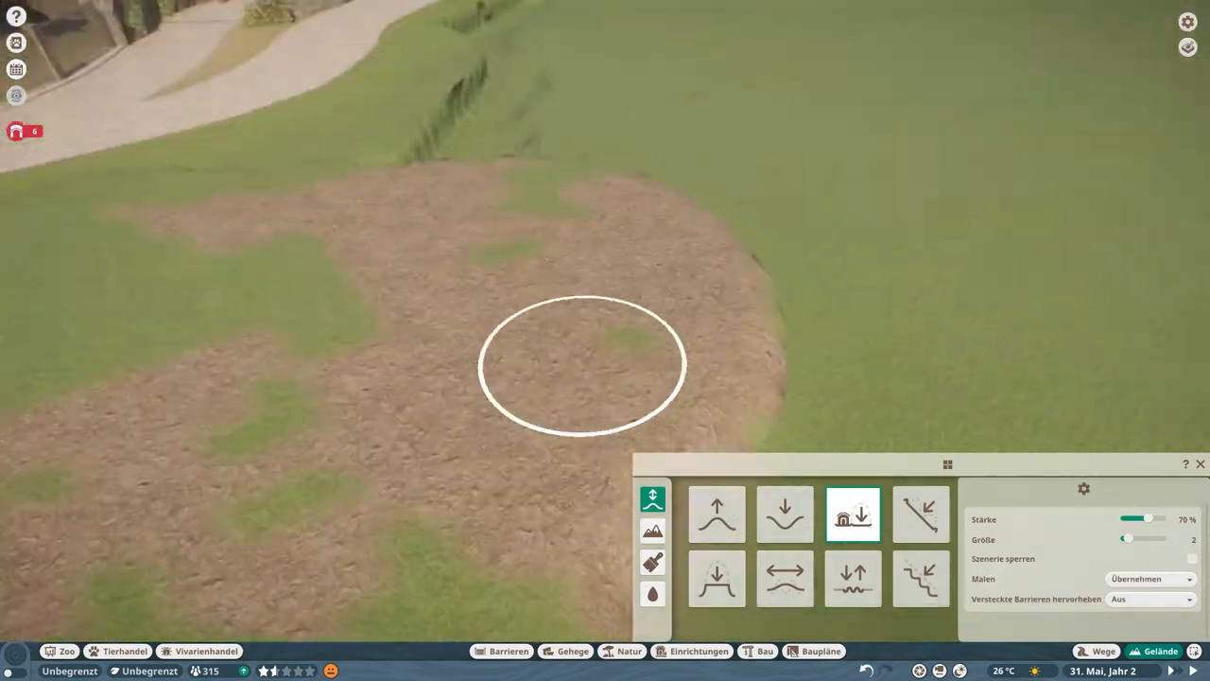
# Raise a grassy mound, then lower and smooth the terrain into a deep steep-sided trench for the moat
pyautogui.click(785, 514)
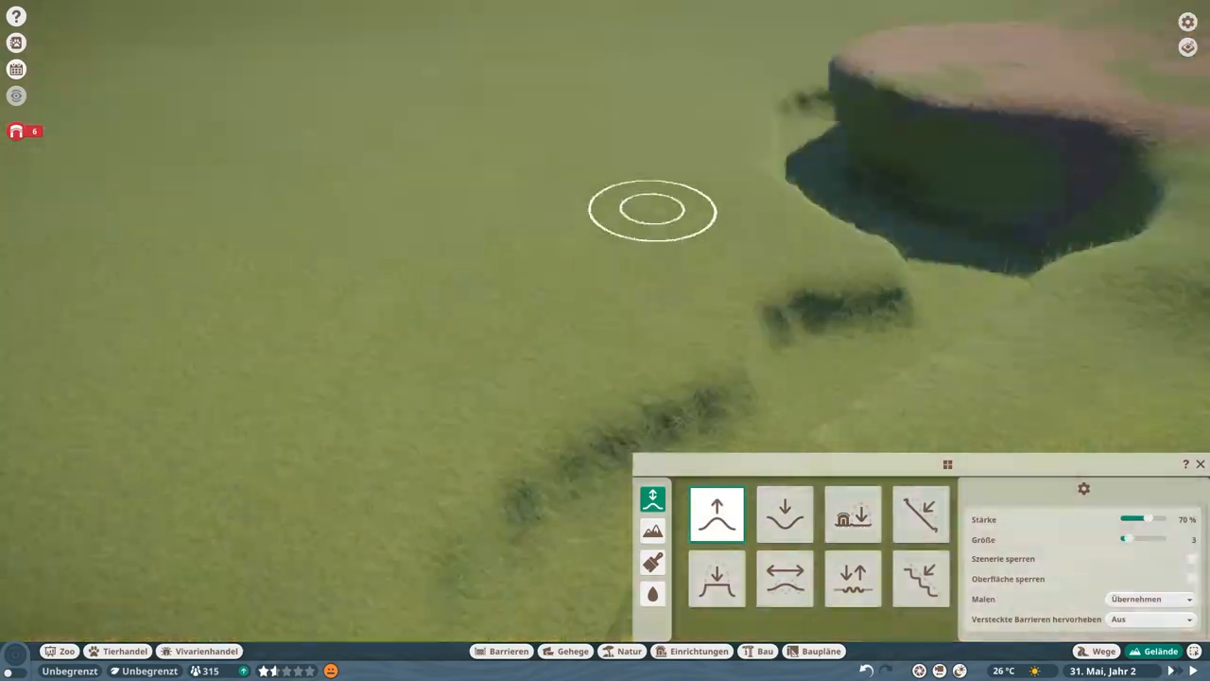
pyautogui.click(784, 514)
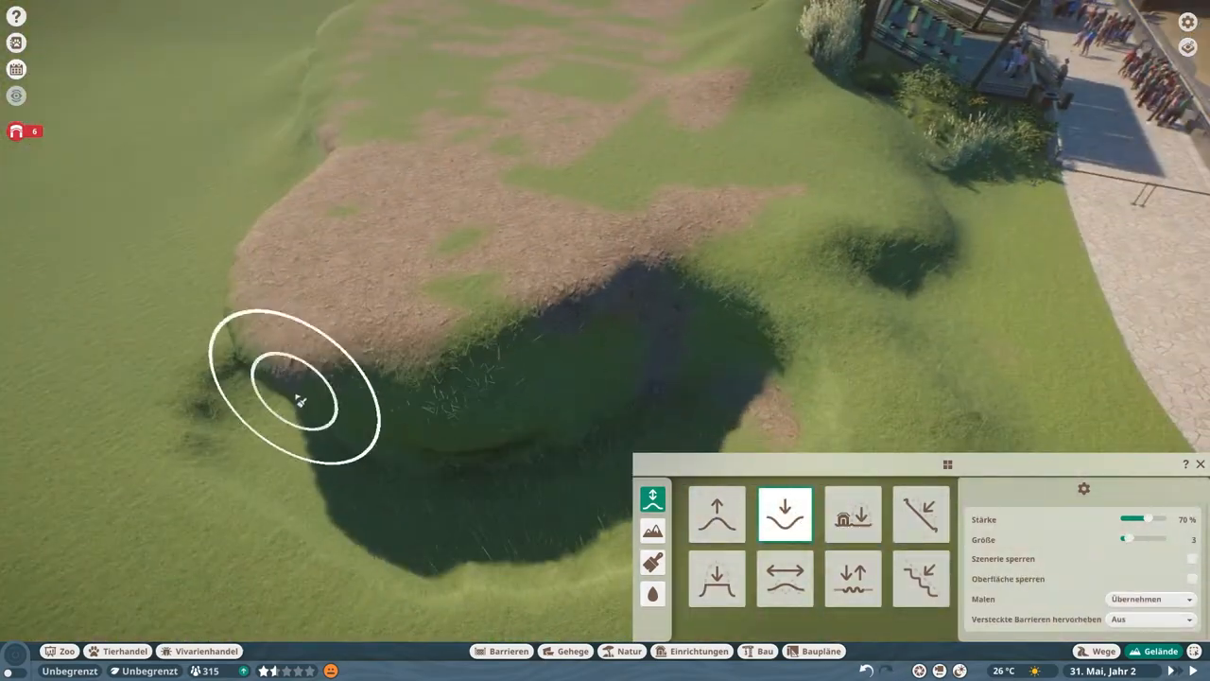
pyautogui.click(853, 514)
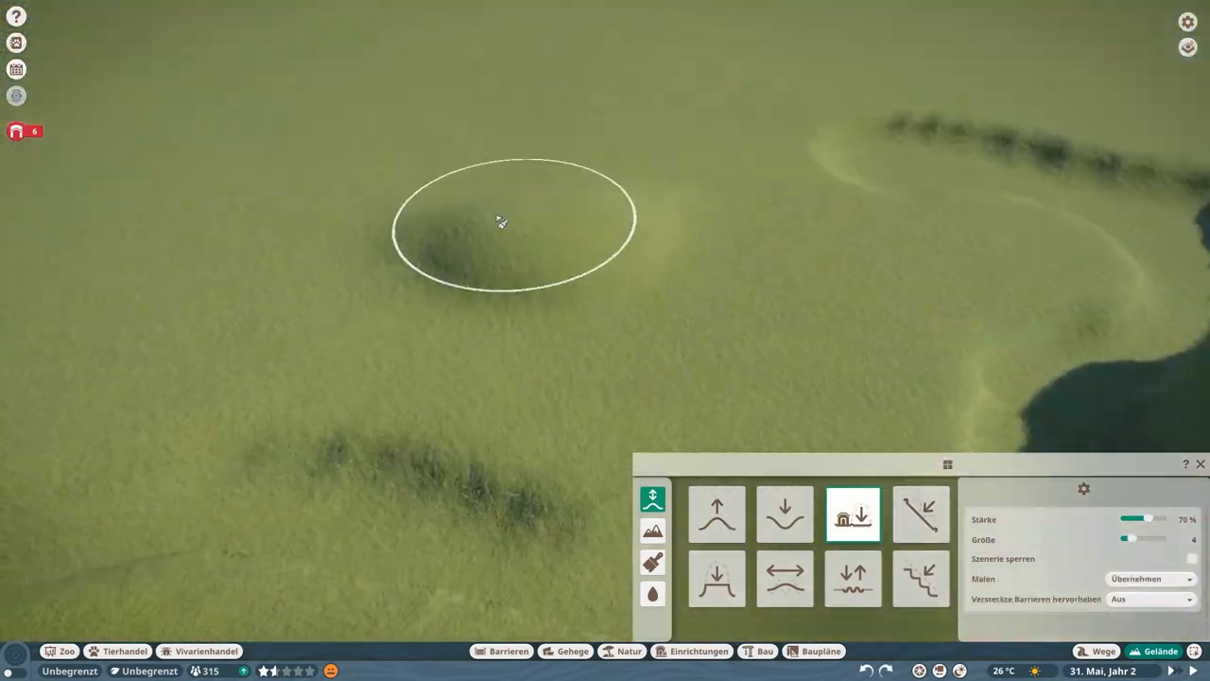
pyautogui.click(785, 579)
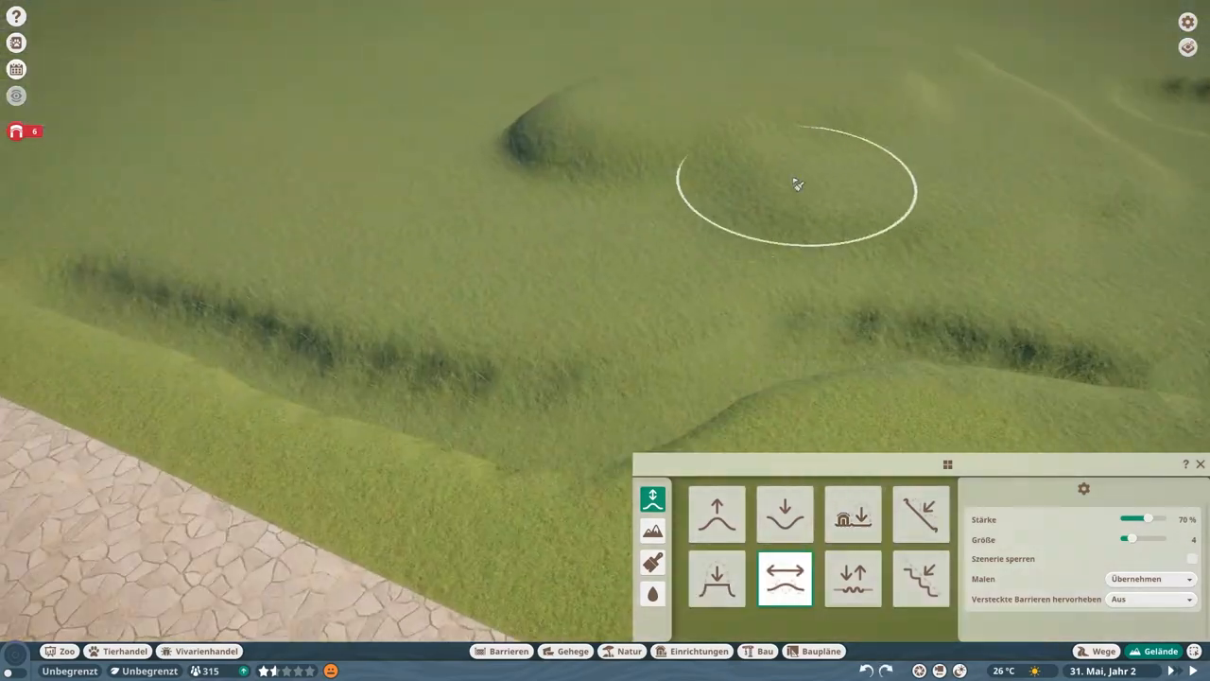
pyautogui.click(852, 514)
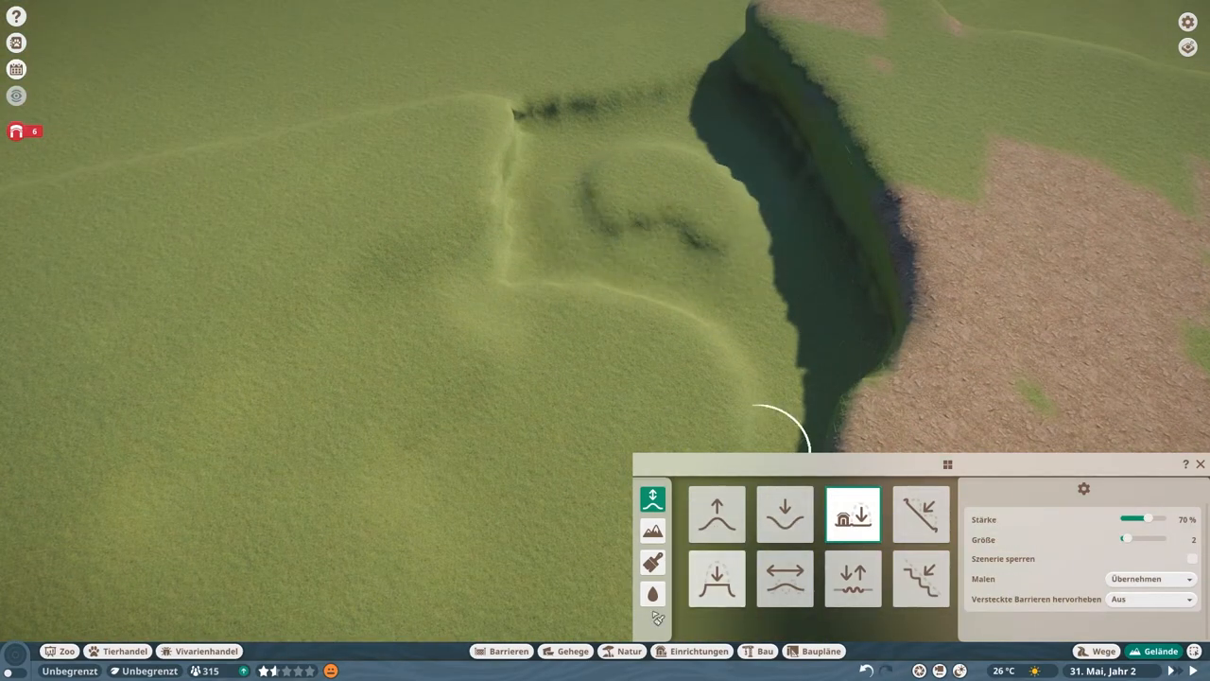
# Fill the dug moat channel with water around the raised grassy plateau
pyautogui.click(654, 593)
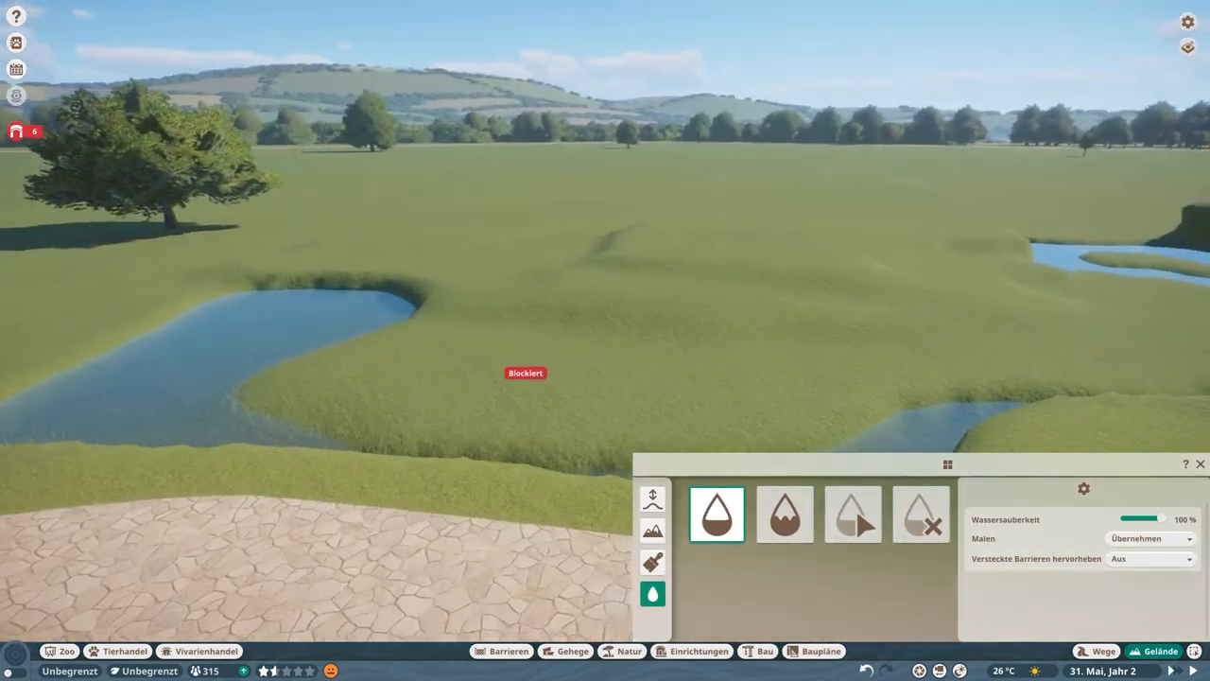
pyautogui.click(653, 500)
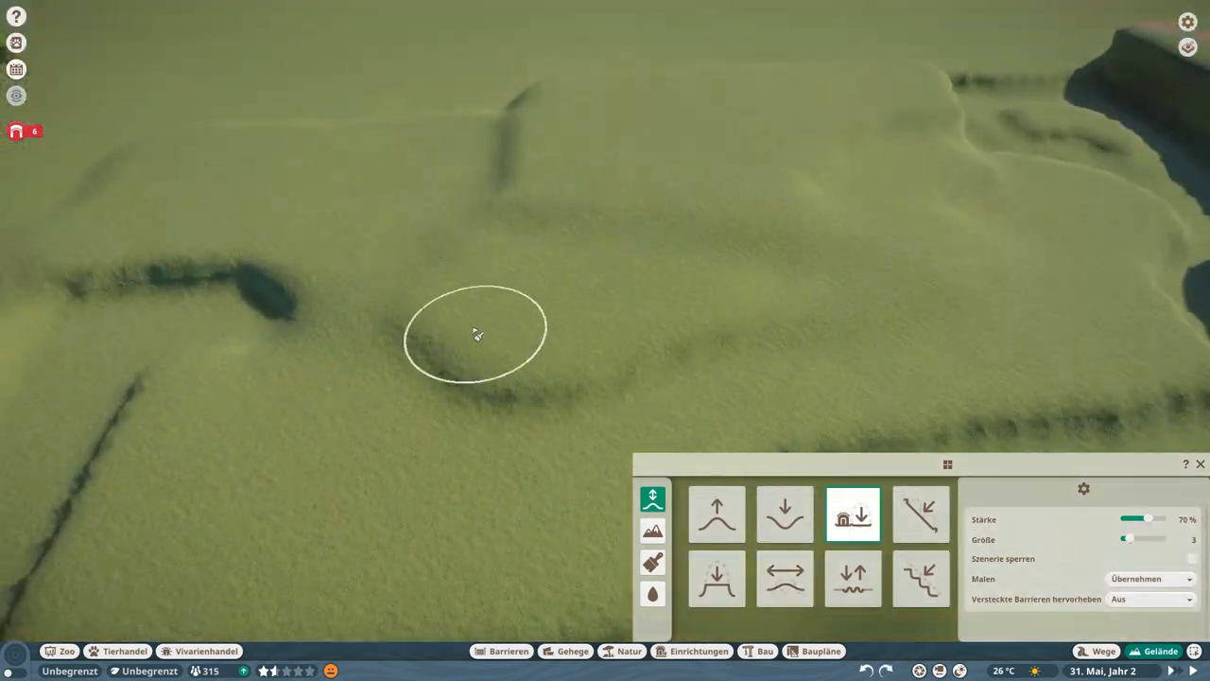
pyautogui.click(785, 578)
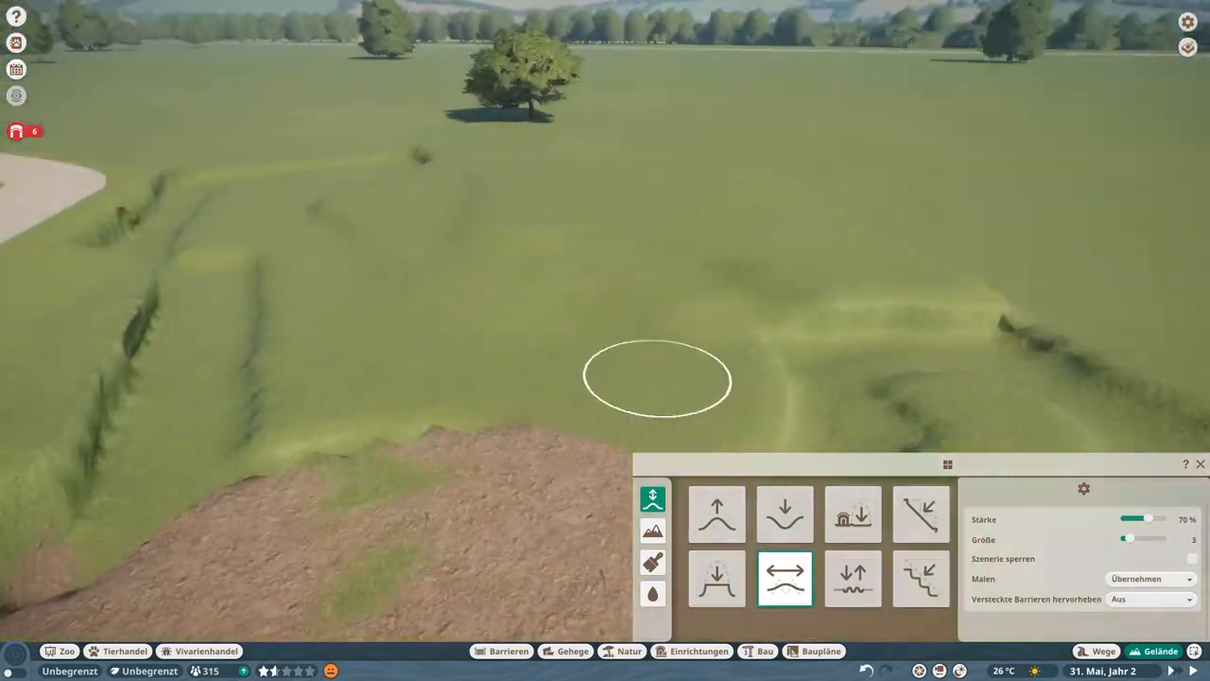
pyautogui.click(652, 593)
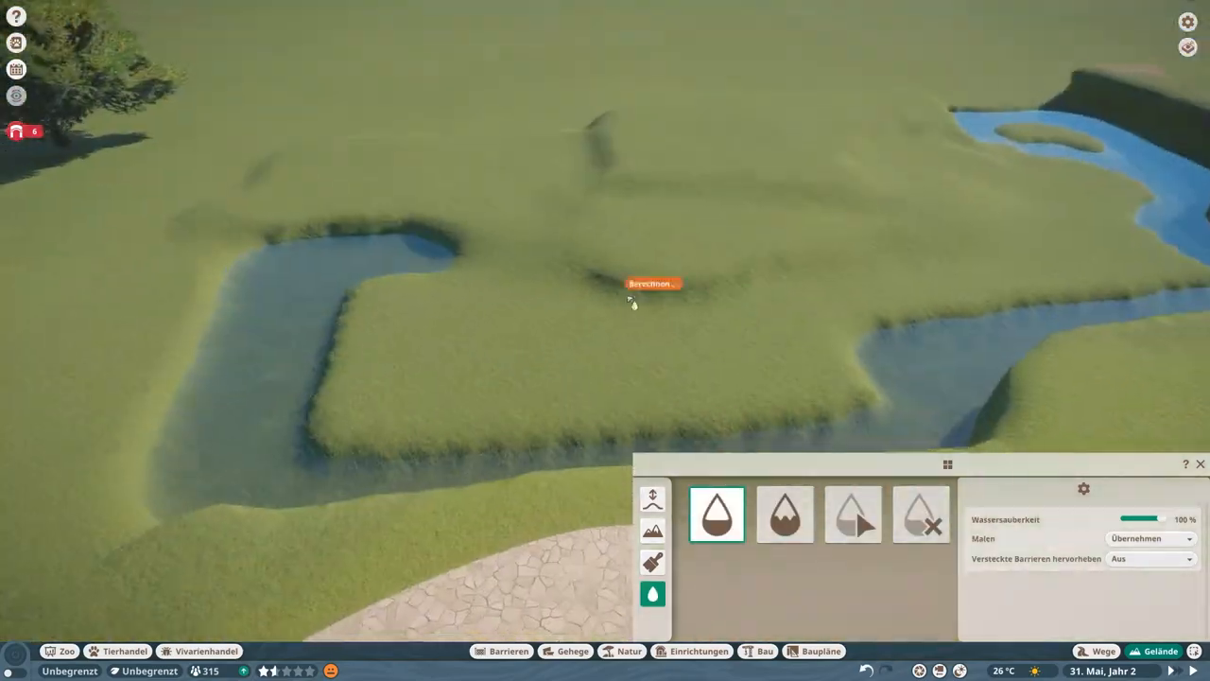
pyautogui.click(760, 650)
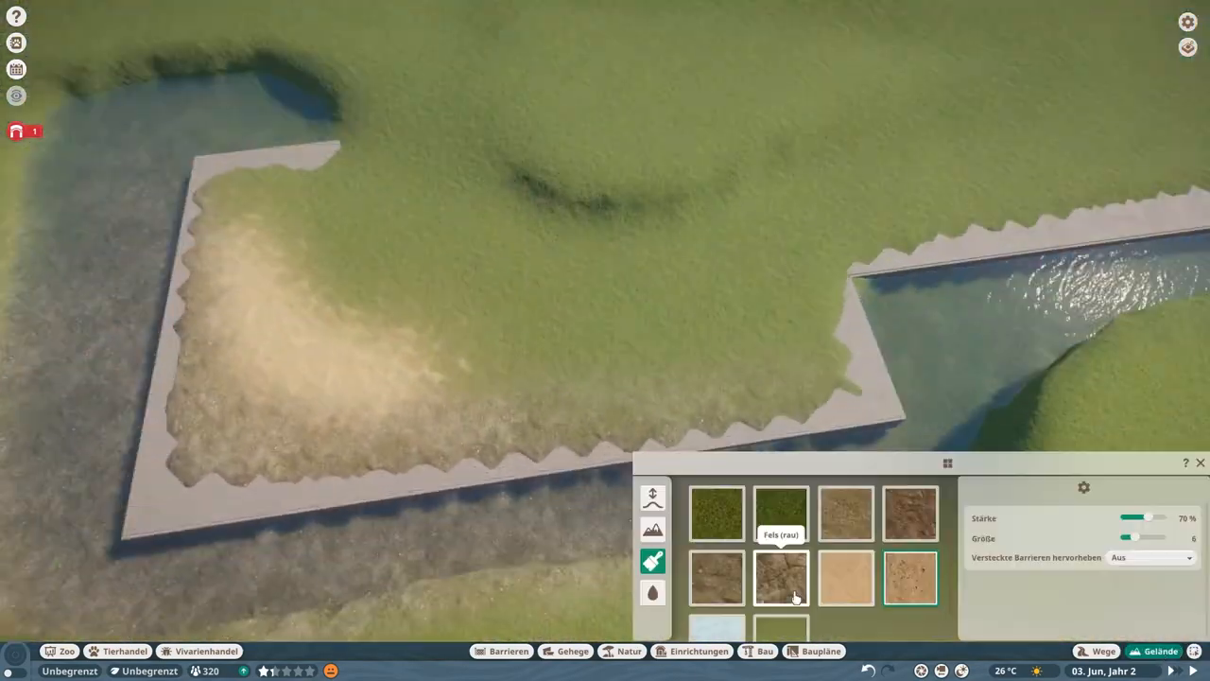
# Sculpt a sandy slope by the moat edge ready for the large stone wall piece
pyautogui.click(652, 500)
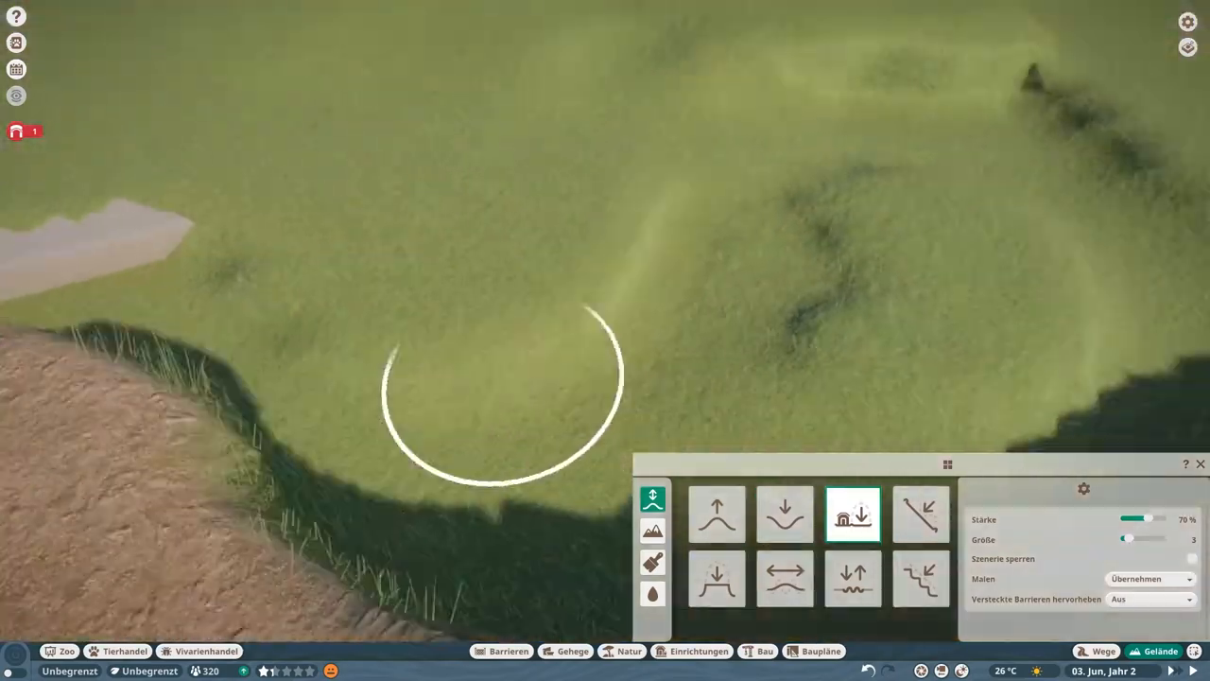
pyautogui.click(653, 593)
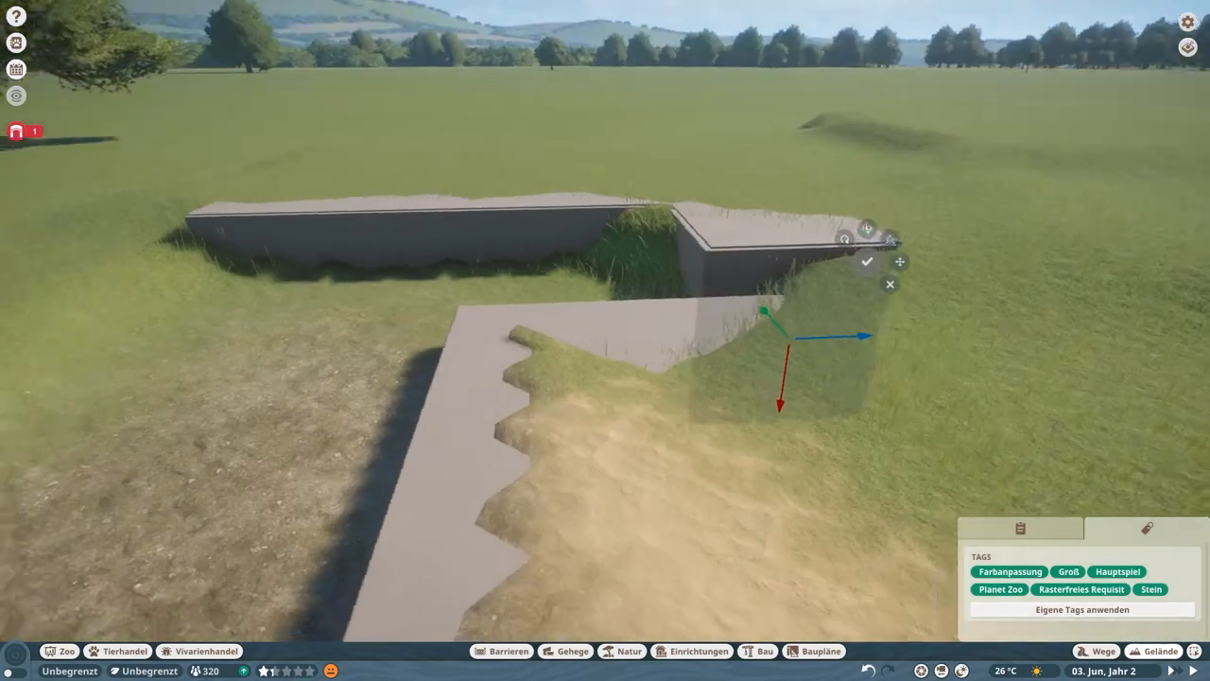
# Confirm the stone wall pieces for the new moat section and reshape the ground beside them
pyautogui.click(1161, 651)
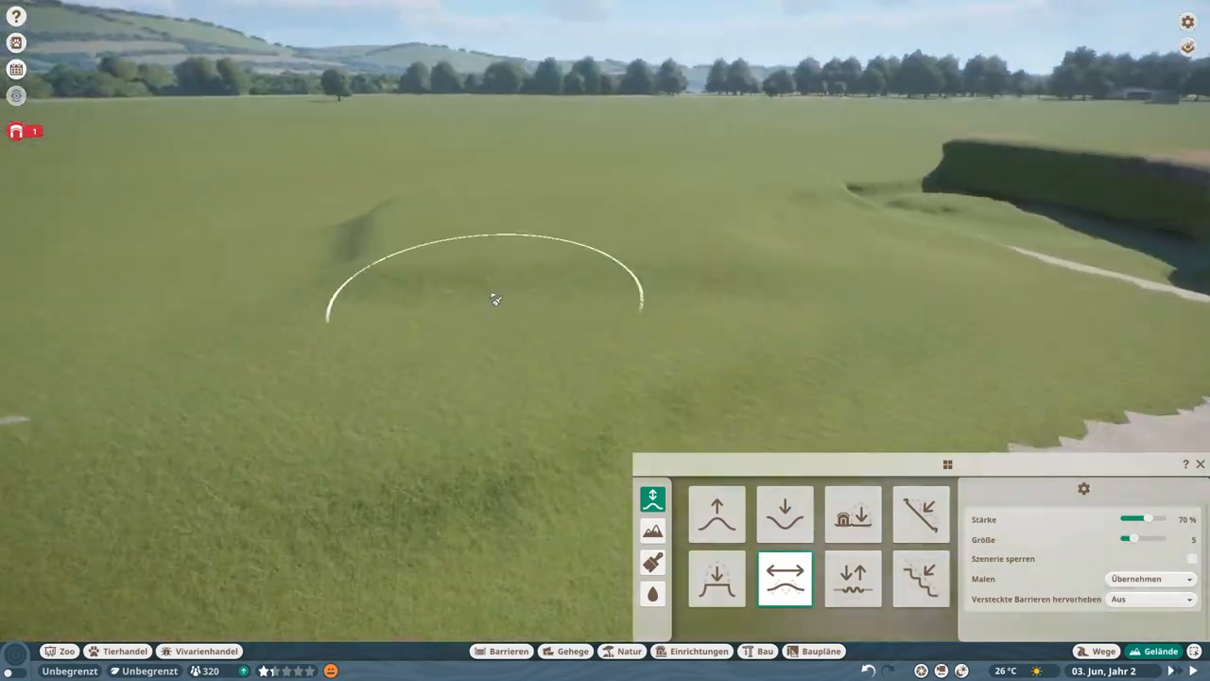
pyautogui.click(716, 514)
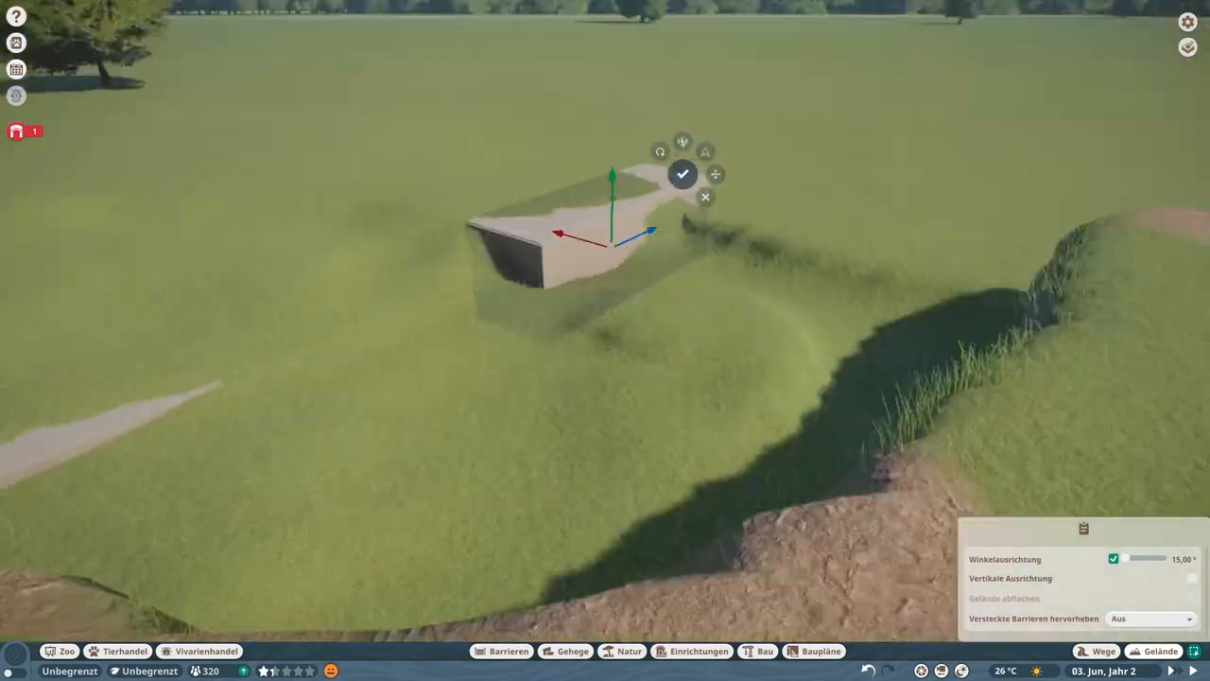
pyautogui.click(683, 174)
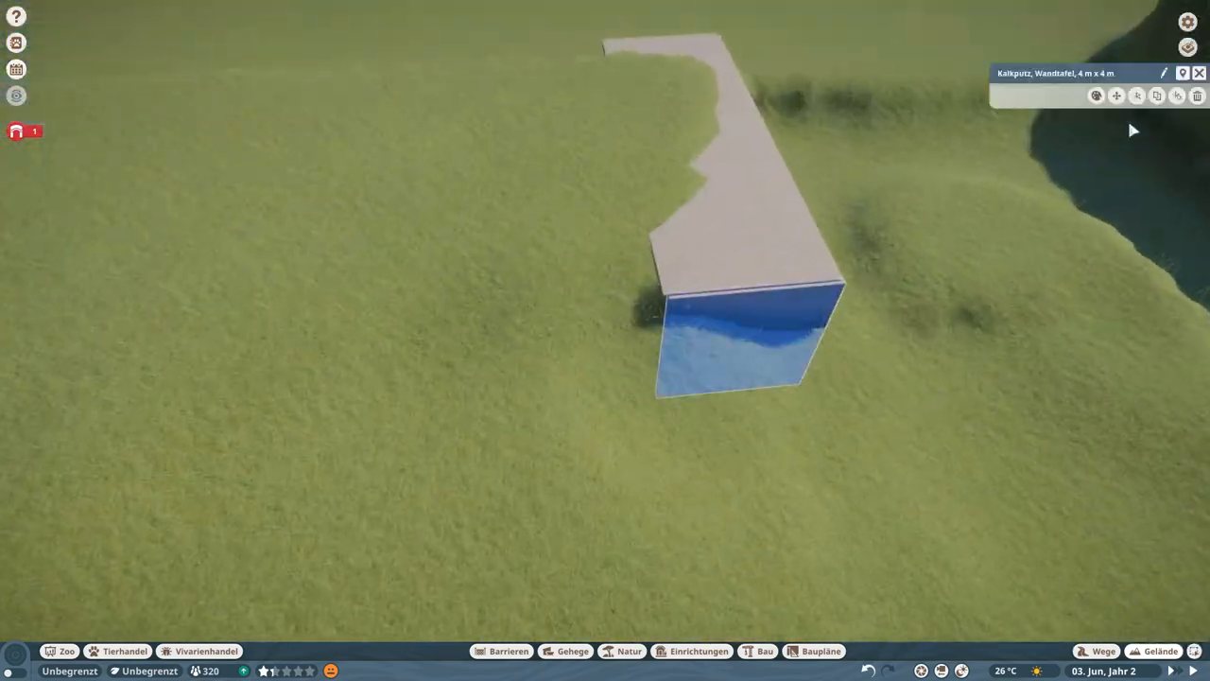
pyautogui.click(1163, 650)
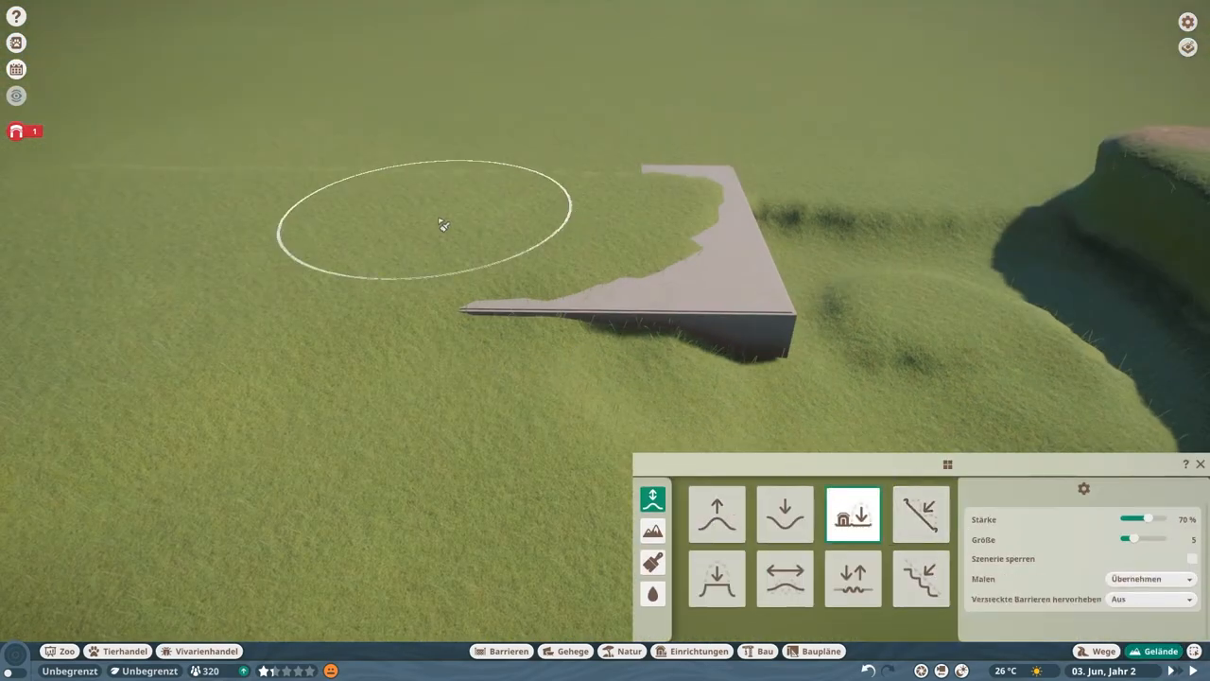
pyautogui.moveTo(1143, 539); pyautogui.dragTo(1127, 539)
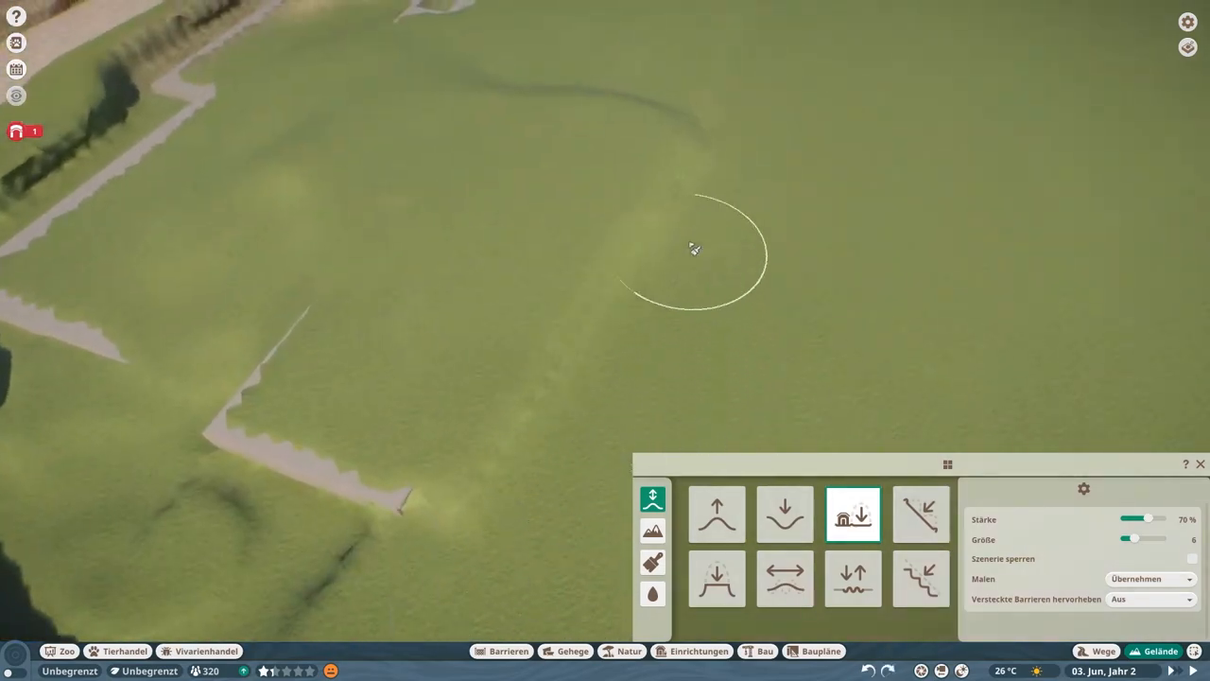
# Top up the moat with water and paint dirt texture onto the enclosure ground
pyautogui.click(652, 594)
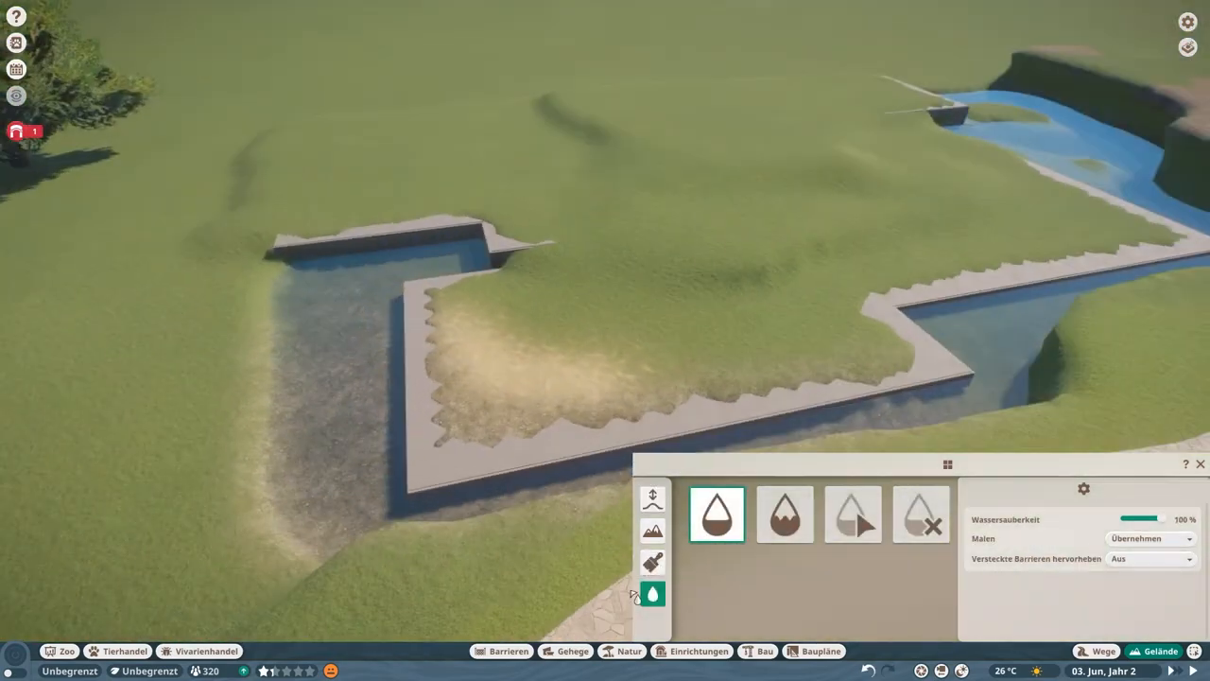
pyautogui.click(653, 564)
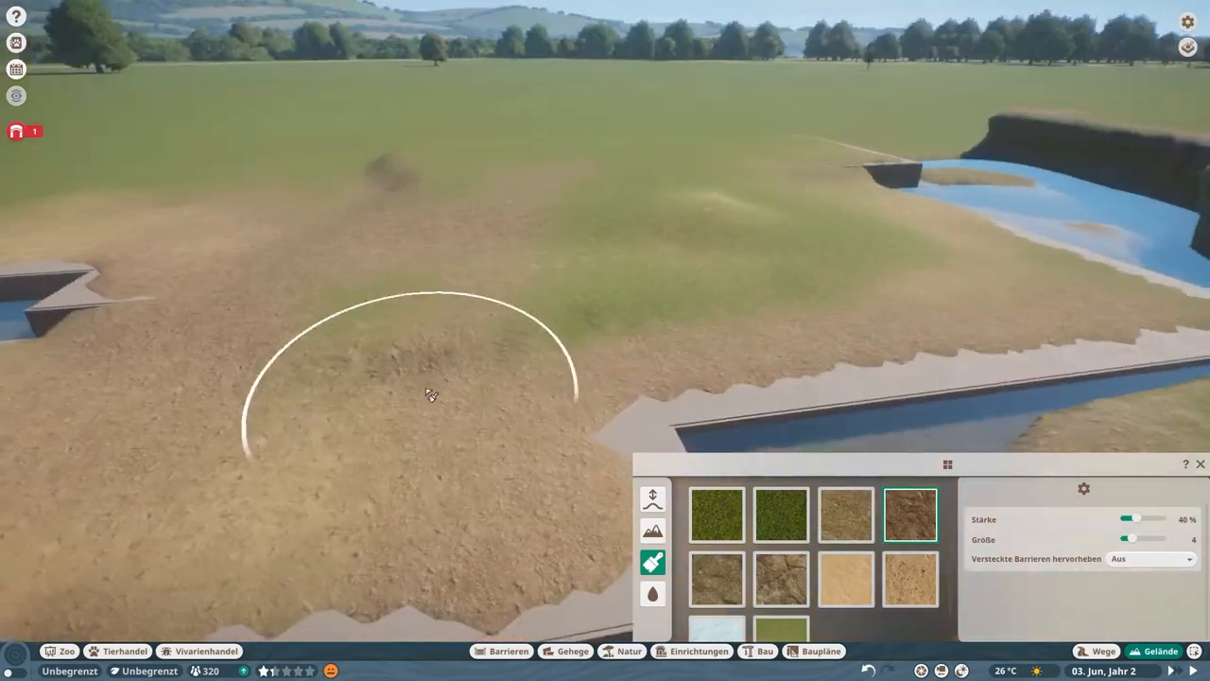
pyautogui.click(779, 514)
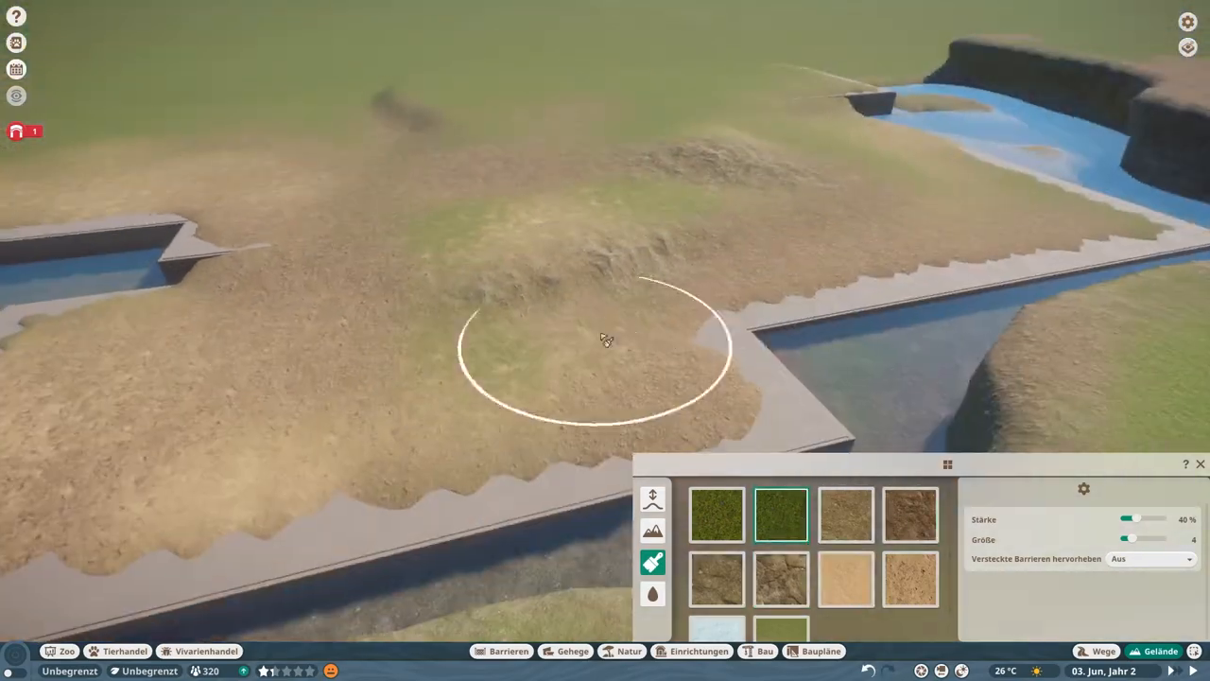
pyautogui.click(911, 515)
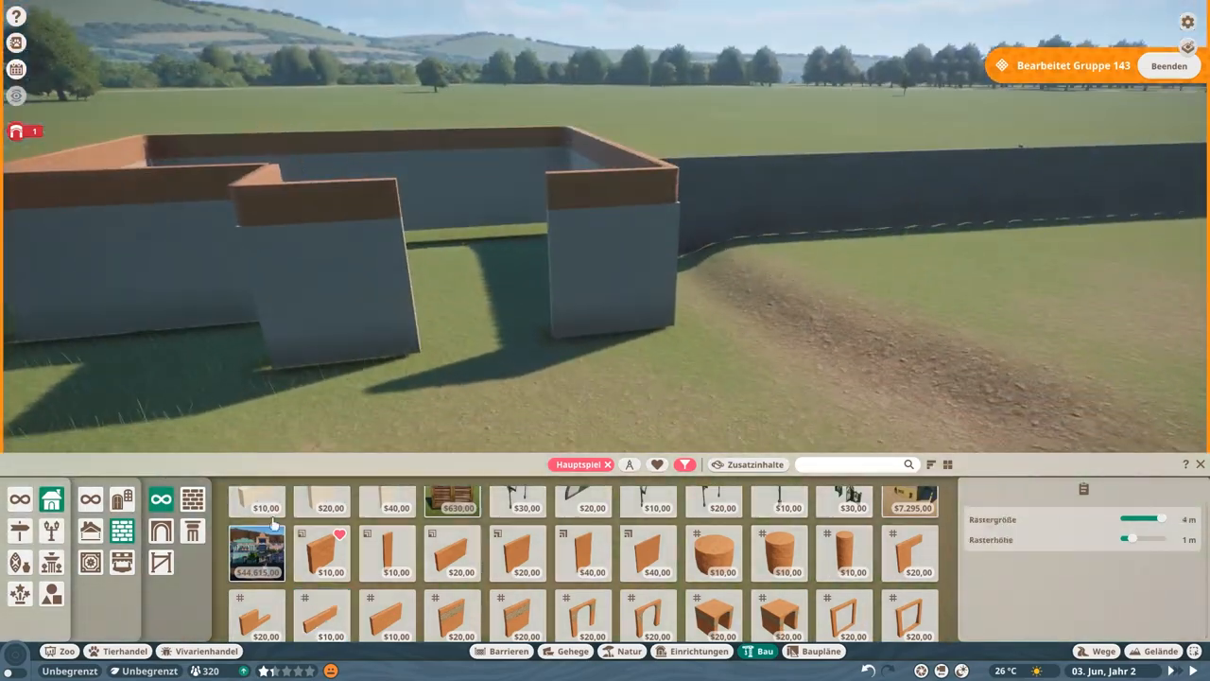
# Add clay wall sections and an inner plaster panel to the building, then search 'kalk' for more pieces
pyautogui.click(843, 567)
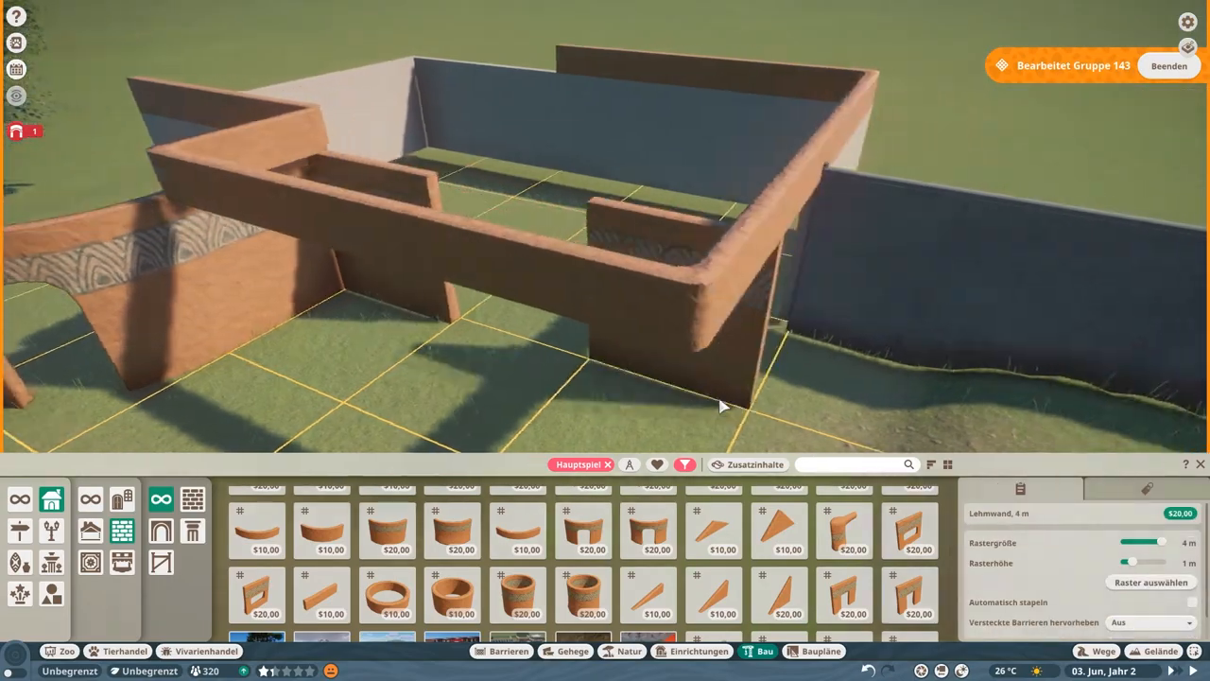
pyautogui.click(265, 530)
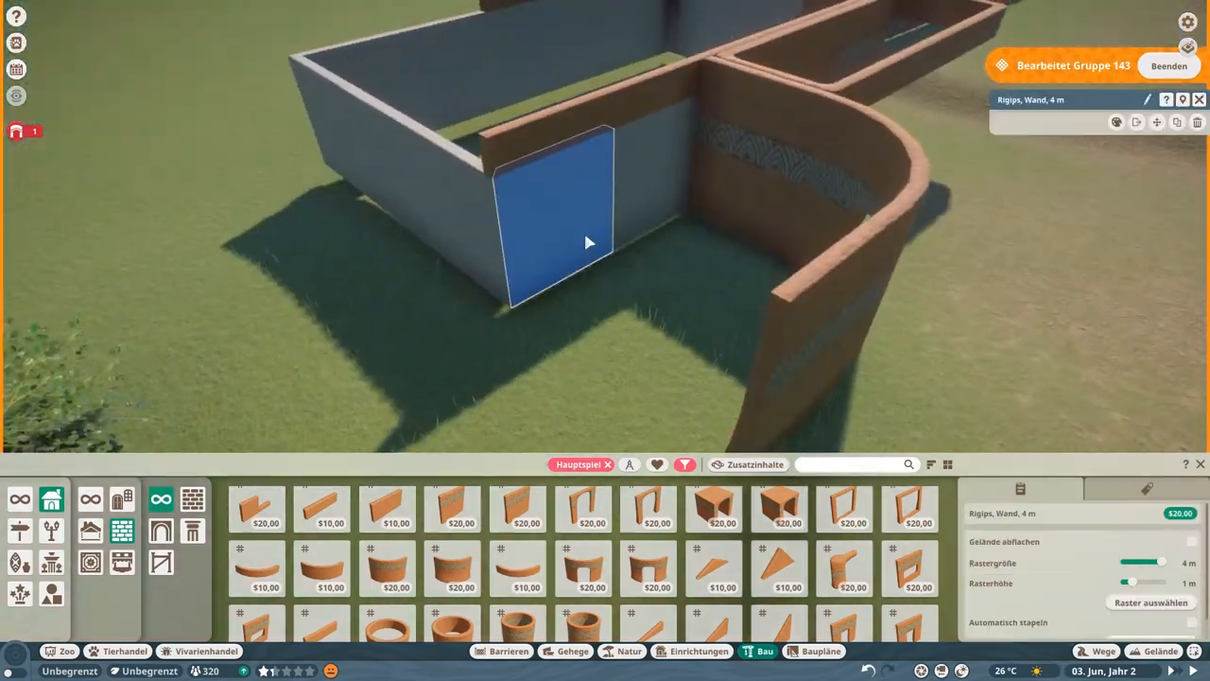
pyautogui.click(647, 567)
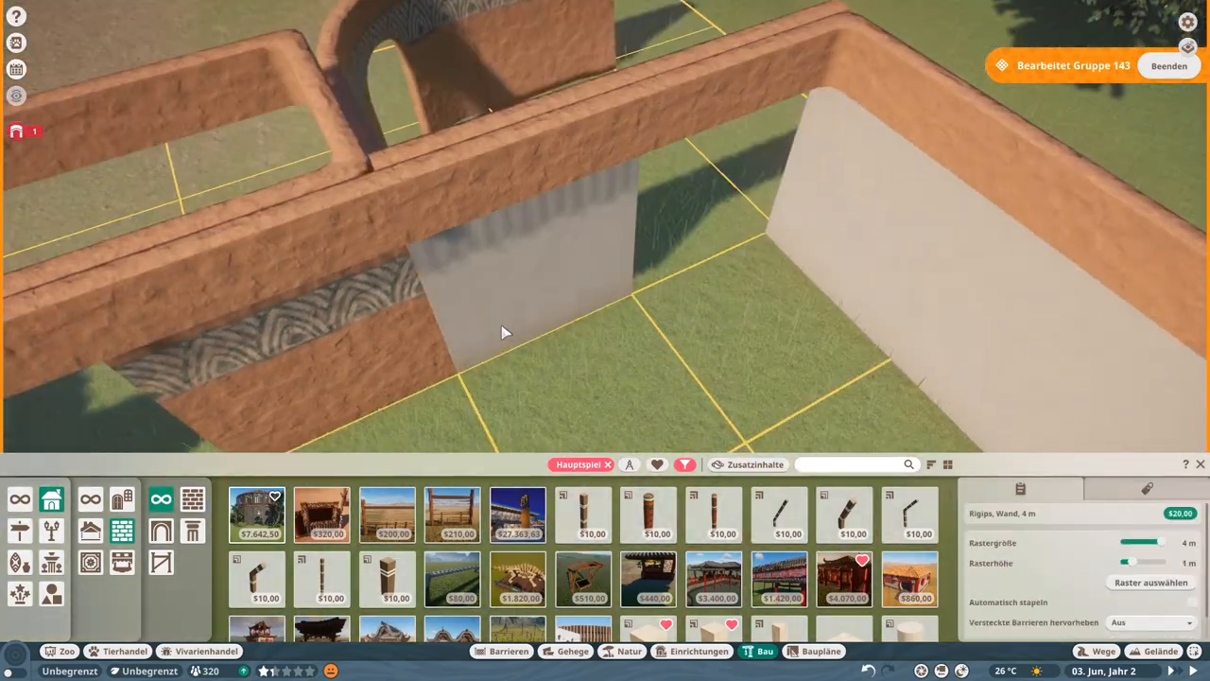
pyautogui.write('kalk')
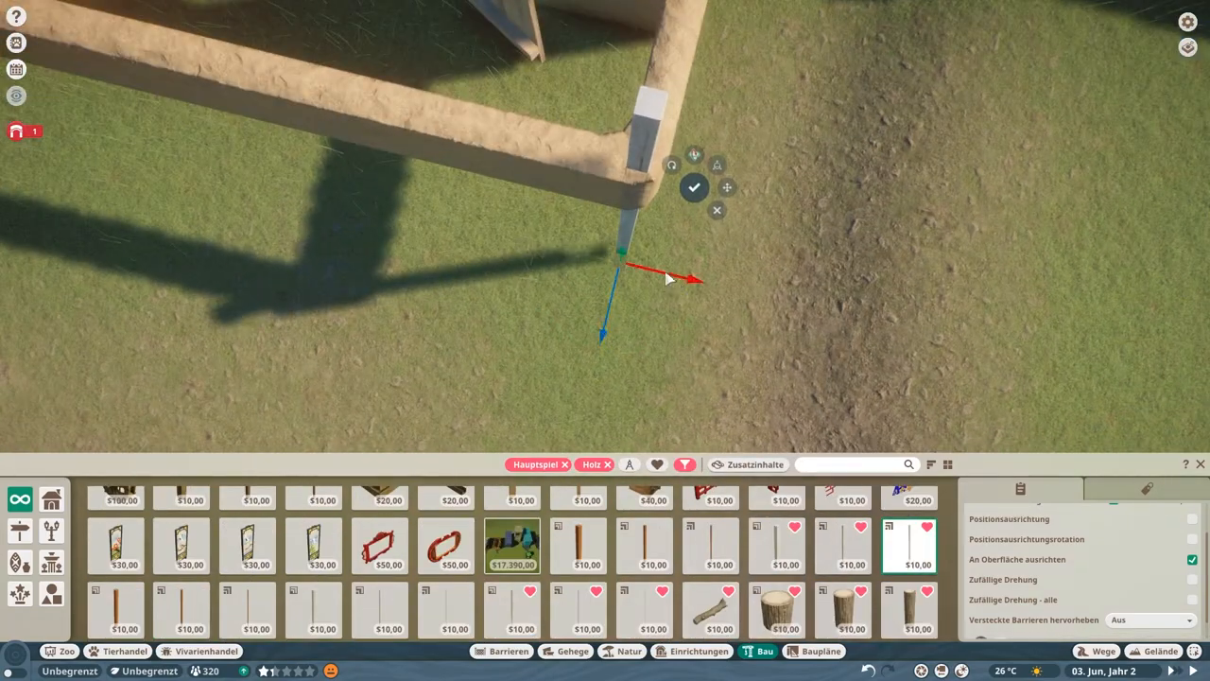
# Confirm the wooden post so the timber beam frame spans the top of the walled building
pyautogui.click(694, 187)
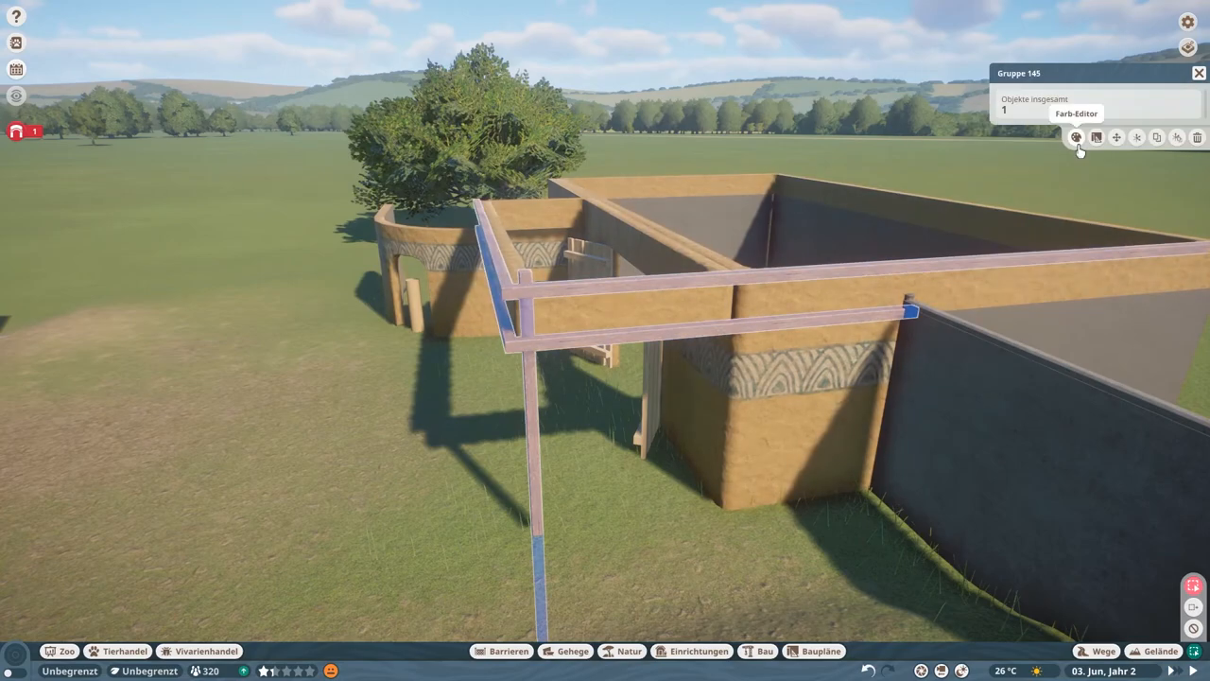
# Recolour the timber frame using the Farb-Editor colour settings
pyautogui.click(1076, 136)
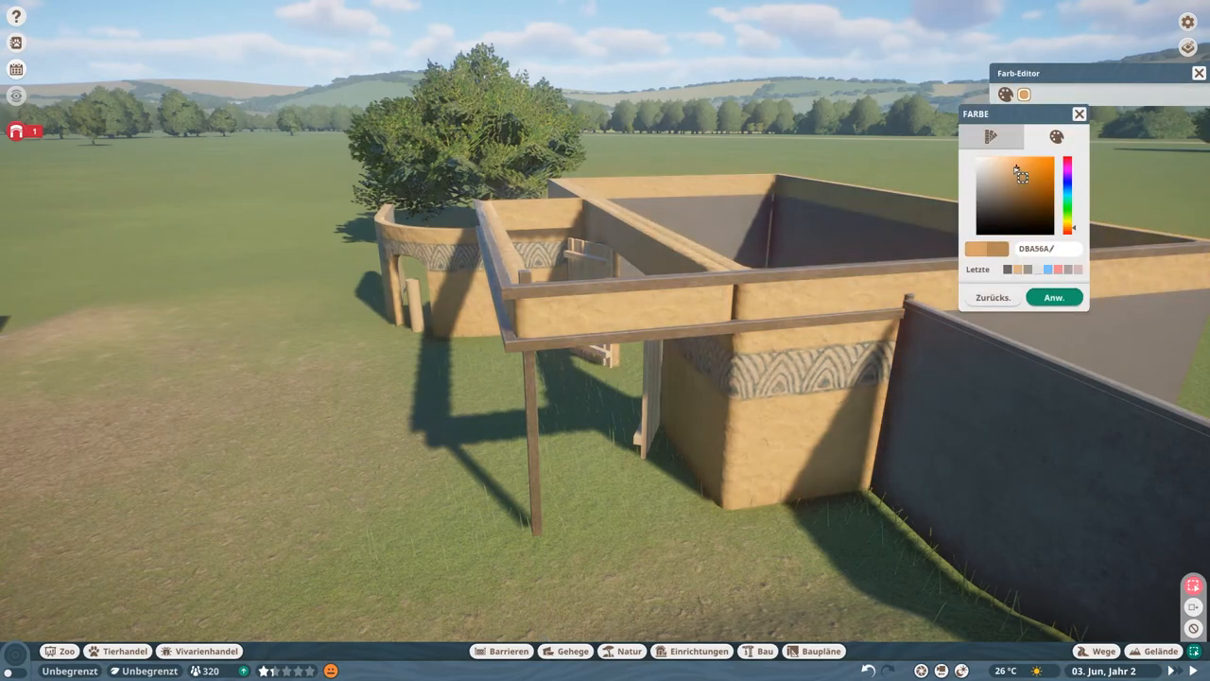
pyautogui.click(1077, 113)
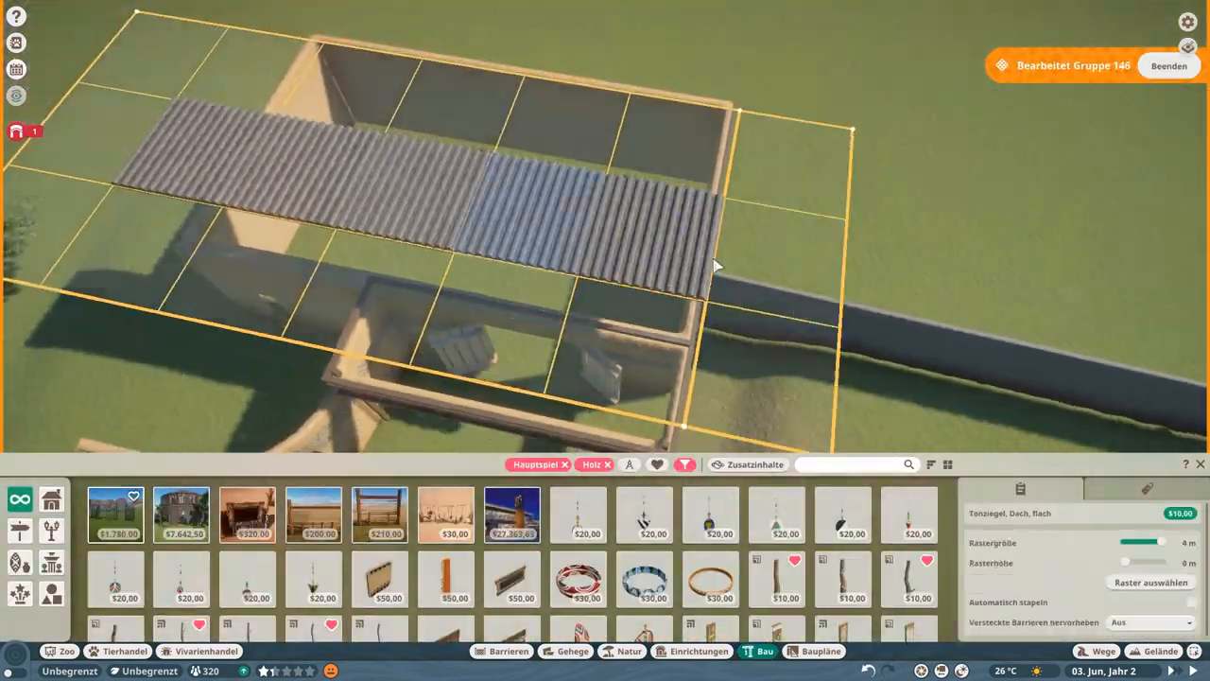
# Search 'ton' and lay flat clay-tile roof panels across the pavilion
pyautogui.write('ton')
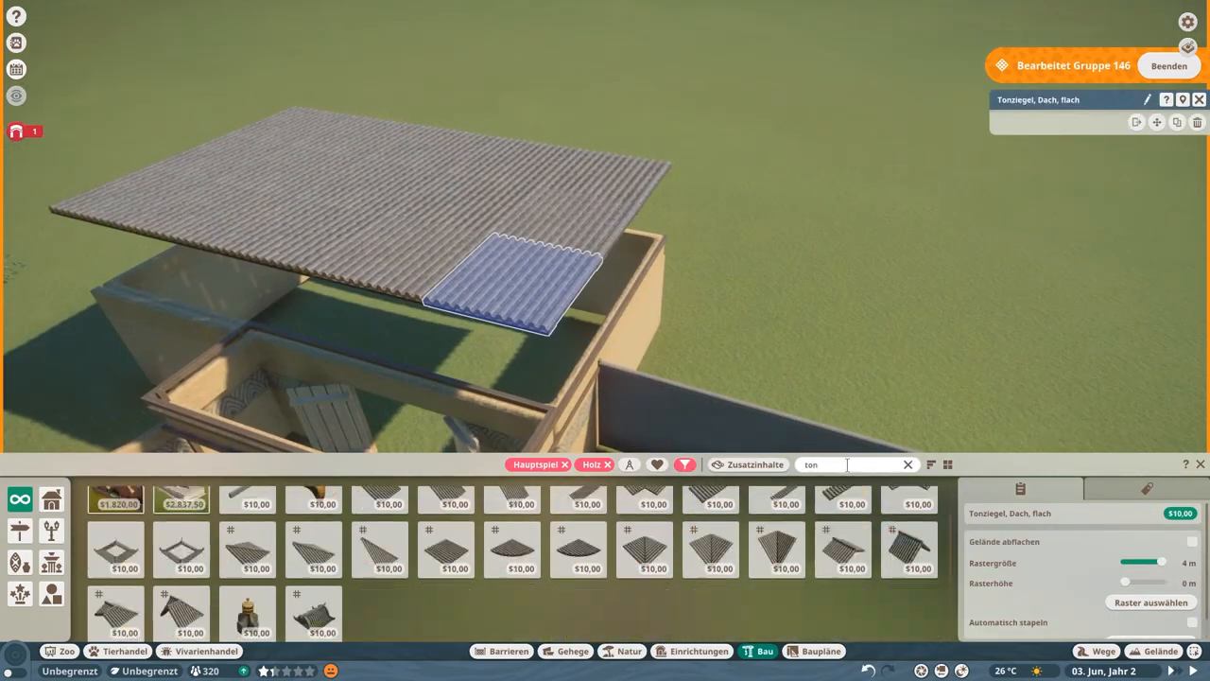
pyautogui.click(117, 612)
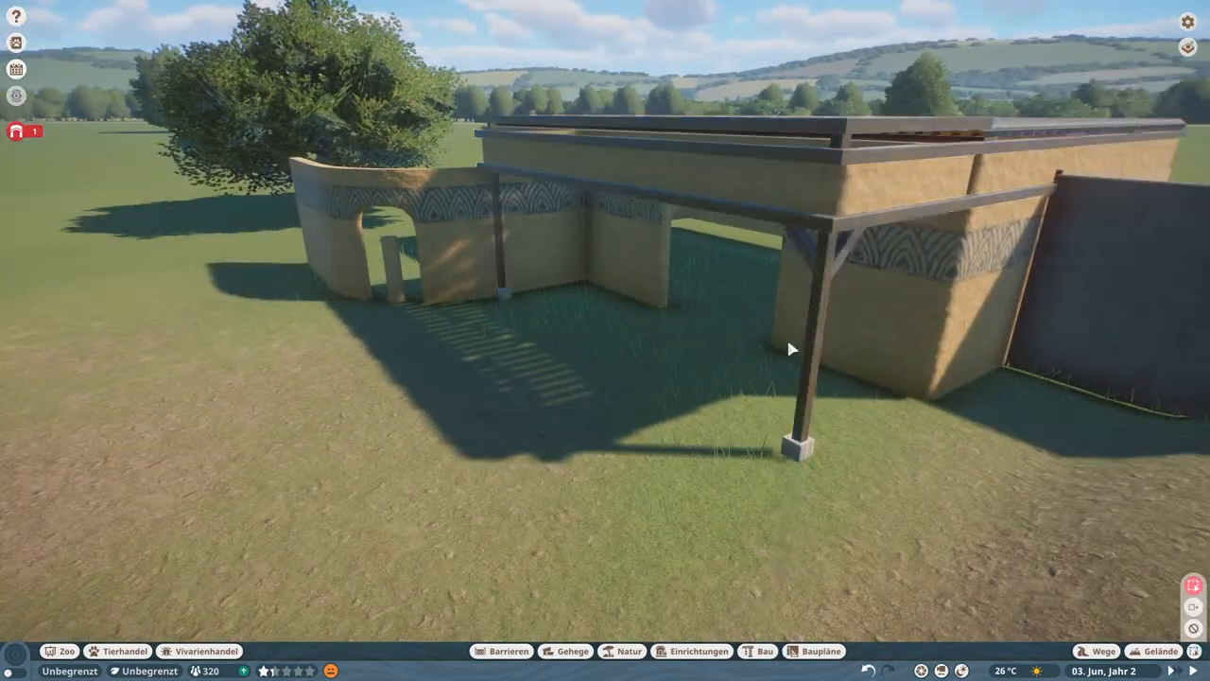
# Fit an angled timber brace against the pavilion's roof post
pyautogui.click(809, 255)
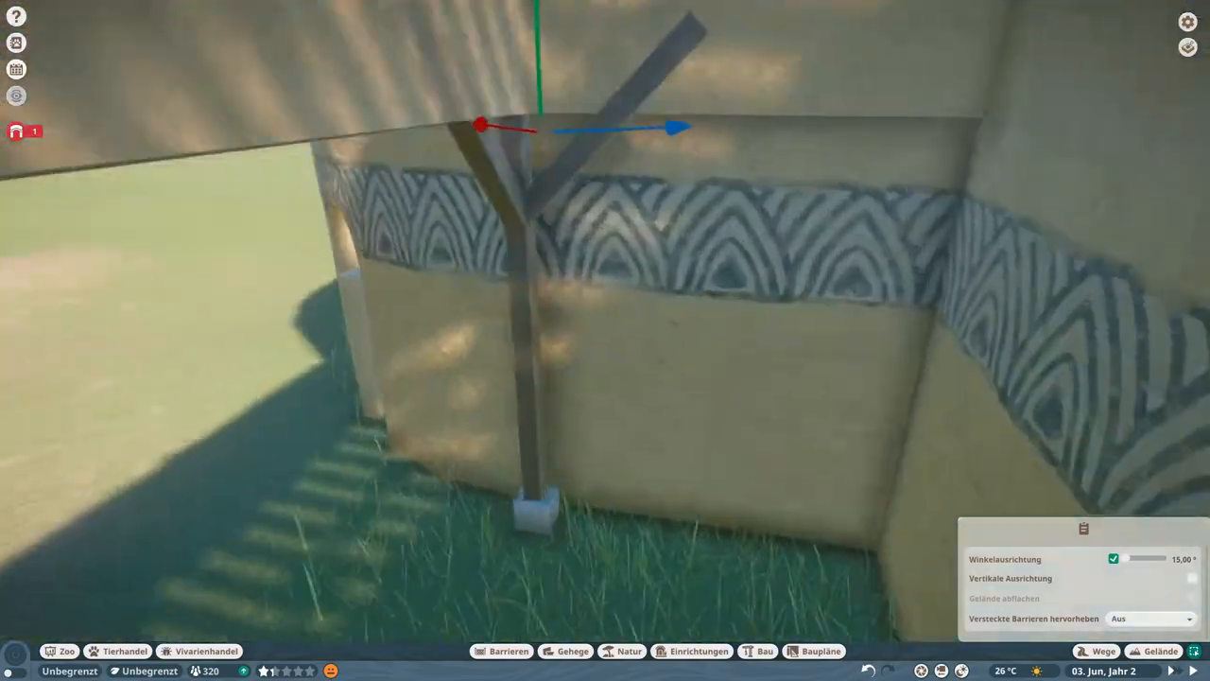
pyautogui.click(763, 650)
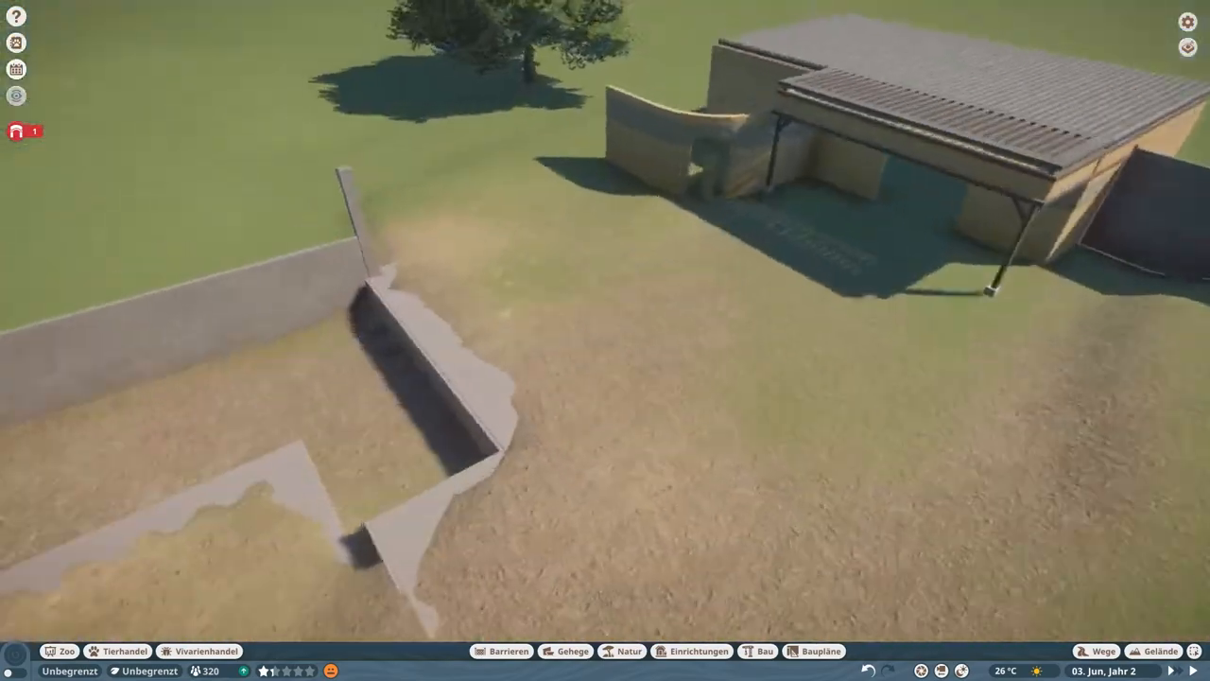
# Draw a concrete barrier wall segment along the trench edge near the pavilion
pyautogui.click(503, 650)
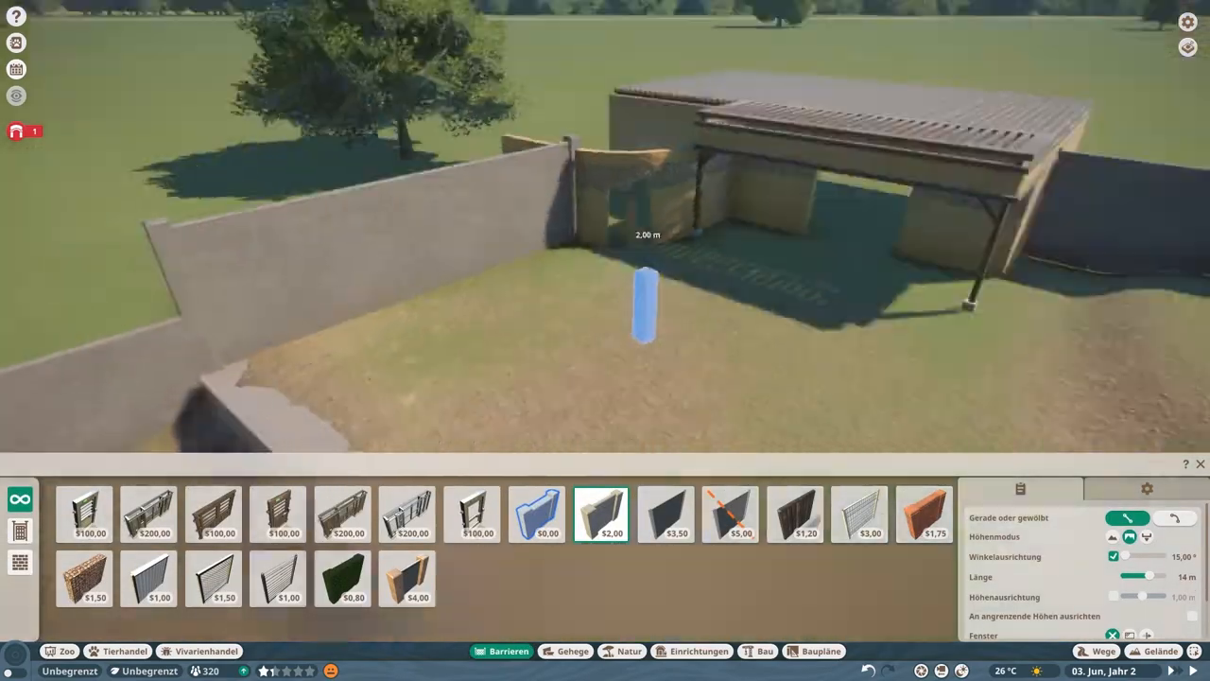
pyautogui.click(537, 514)
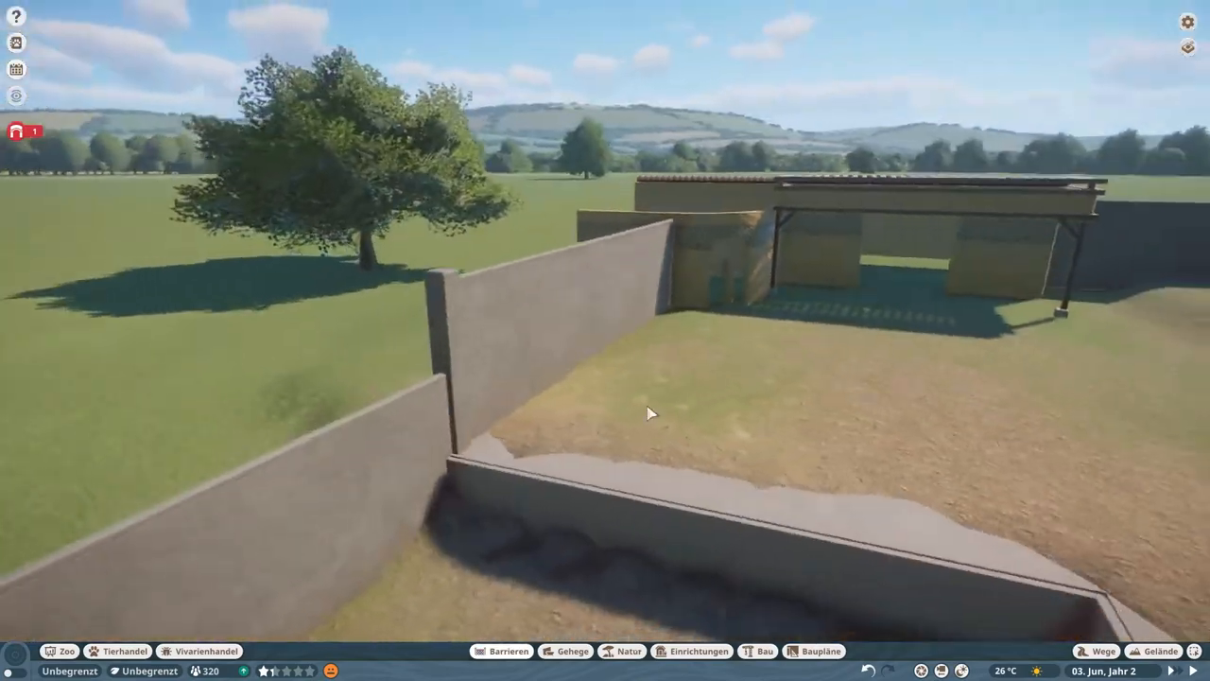
pyautogui.click(501, 650)
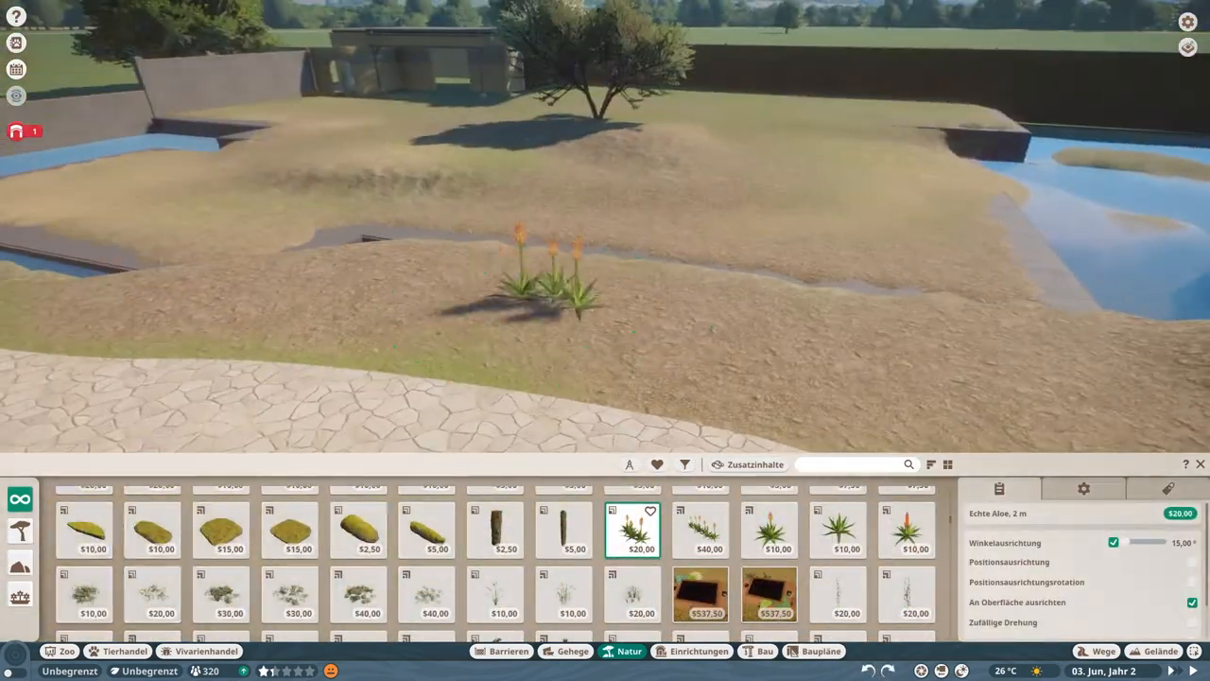
# Plant another flowering aloe and an Elefantenbaum tree beside it on the moat bank
pyautogui.click(771, 529)
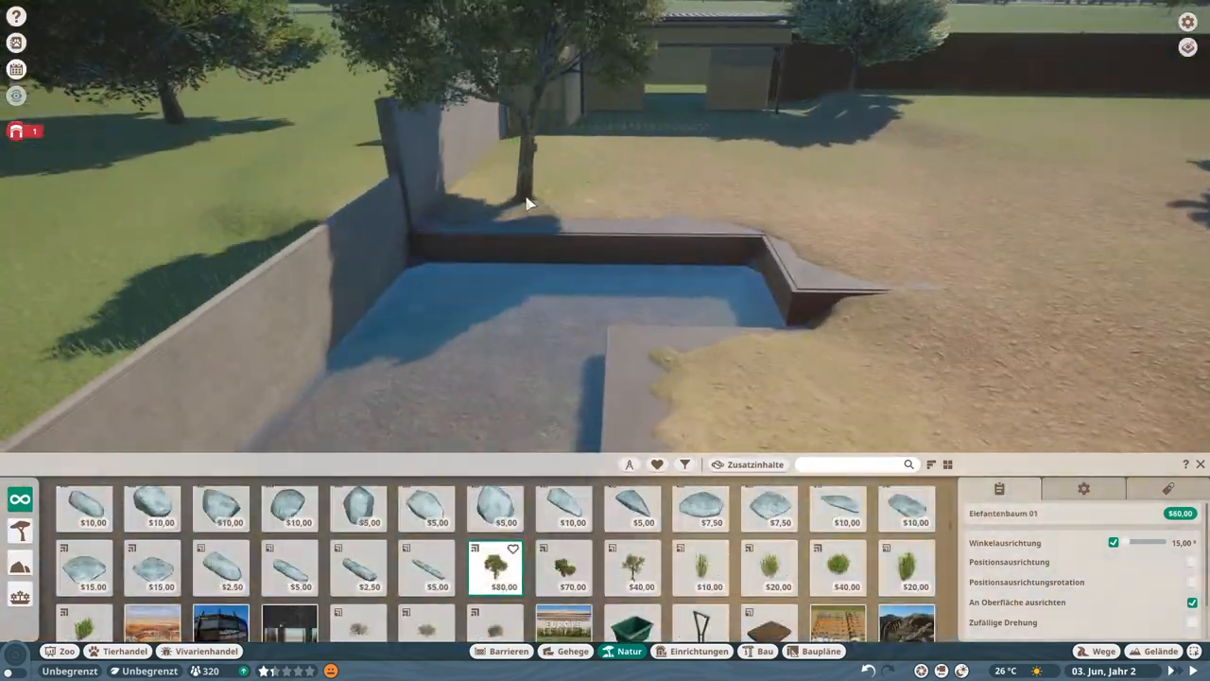
pyautogui.click(563, 567)
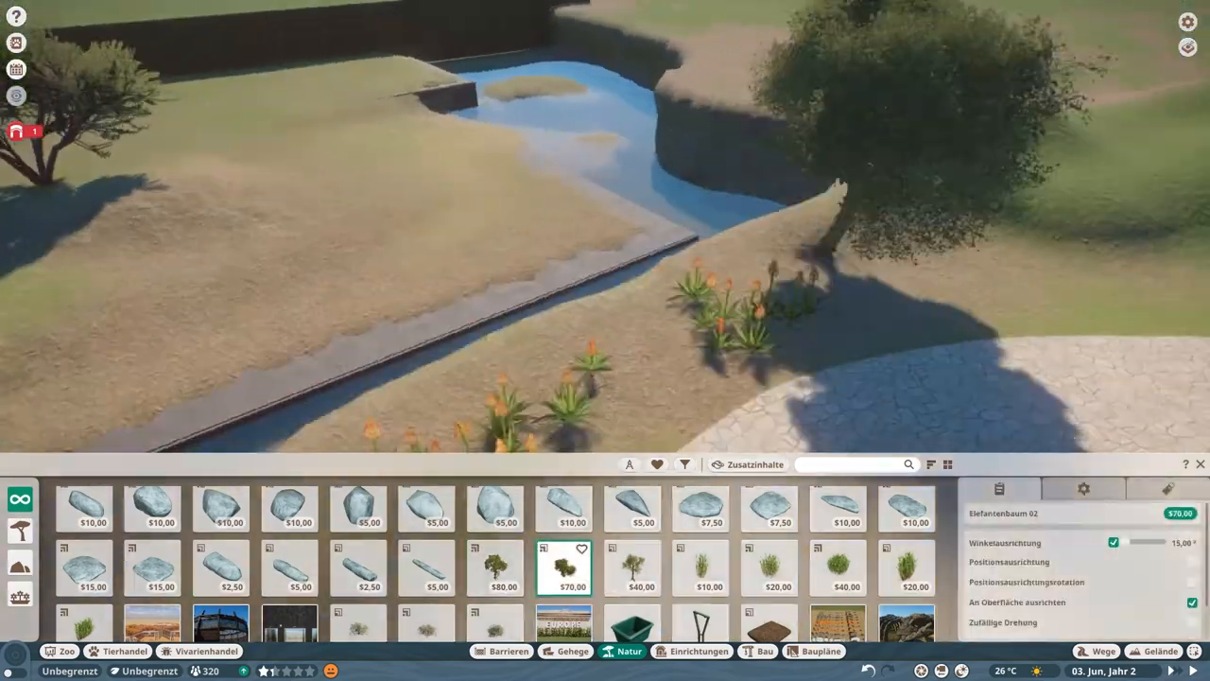
pyautogui.click(495, 568)
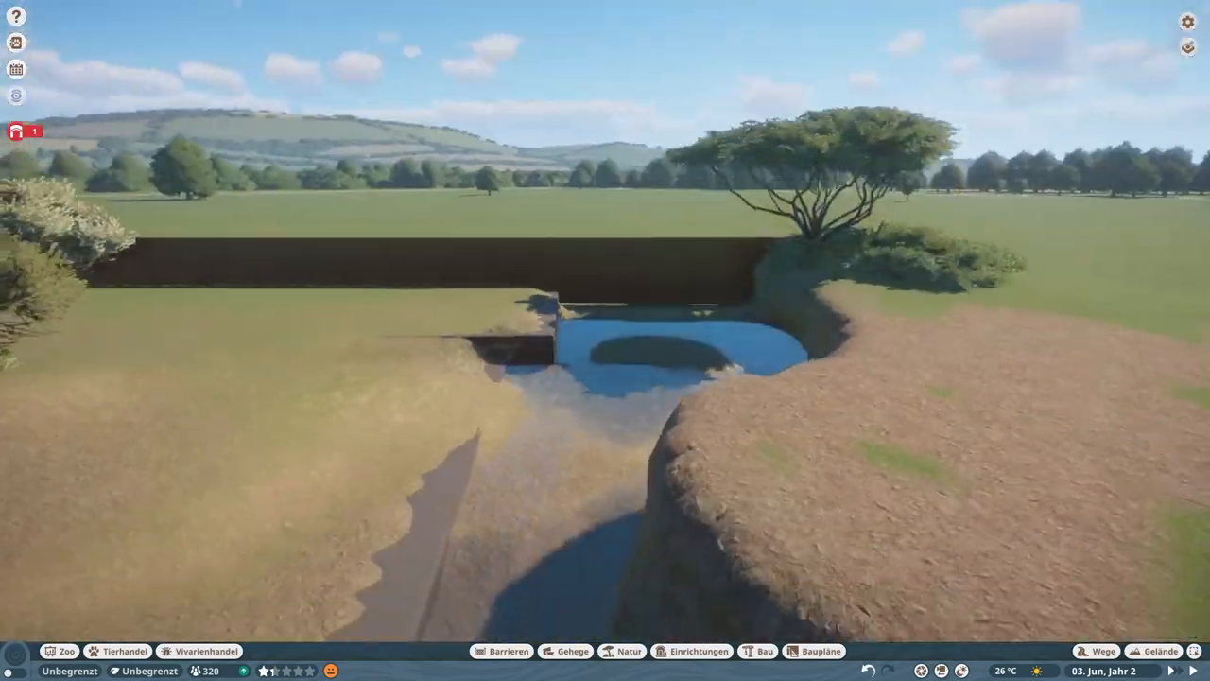
# Place an octagonal mud patch by the water and a blackthorn shrub under the tree
pyautogui.click(571, 650)
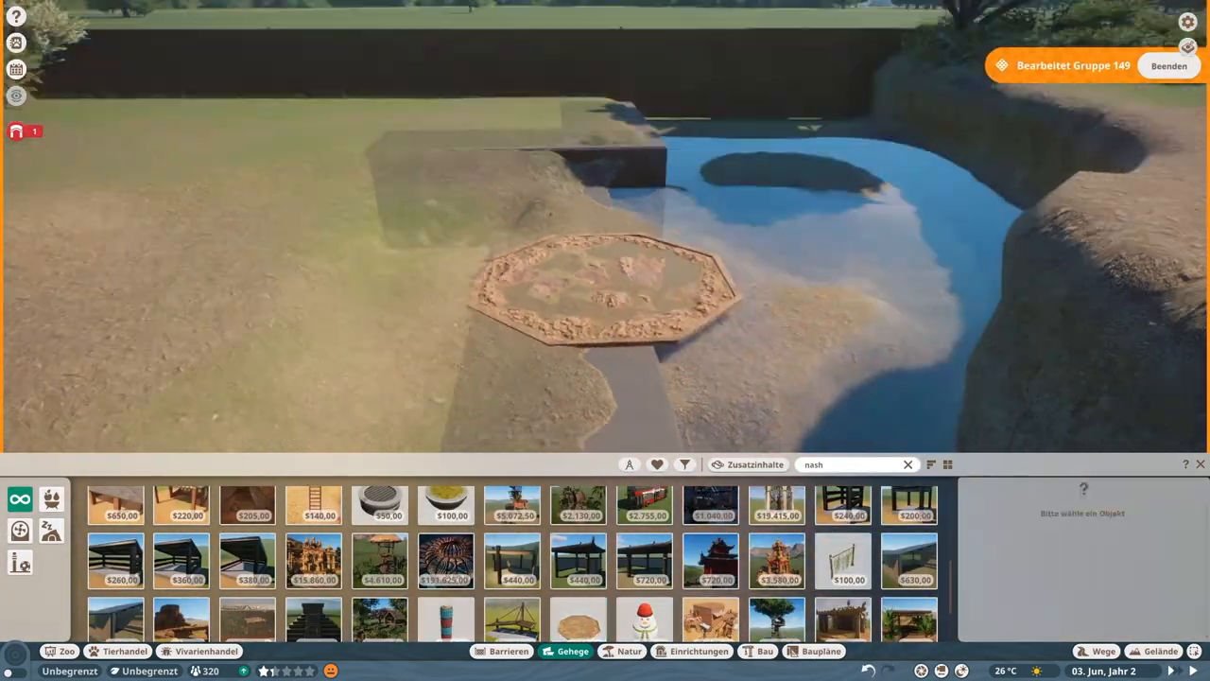
pyautogui.click(1161, 650)
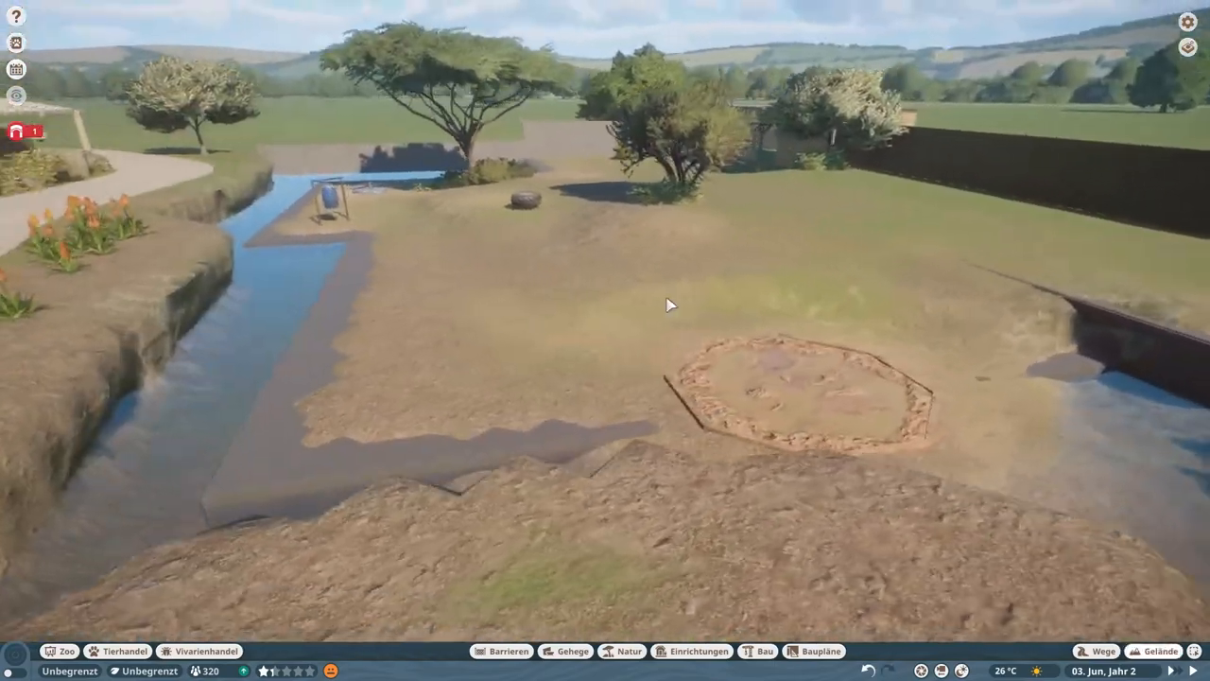
pyautogui.click(620, 650)
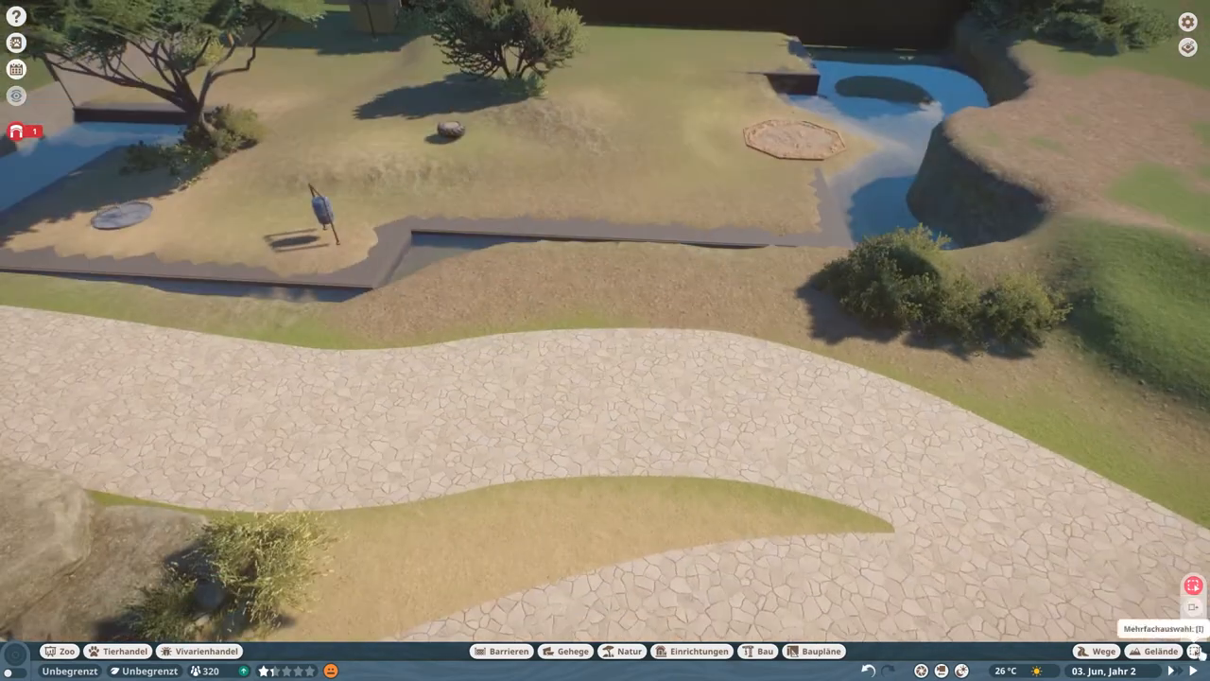
pyautogui.click(628, 650)
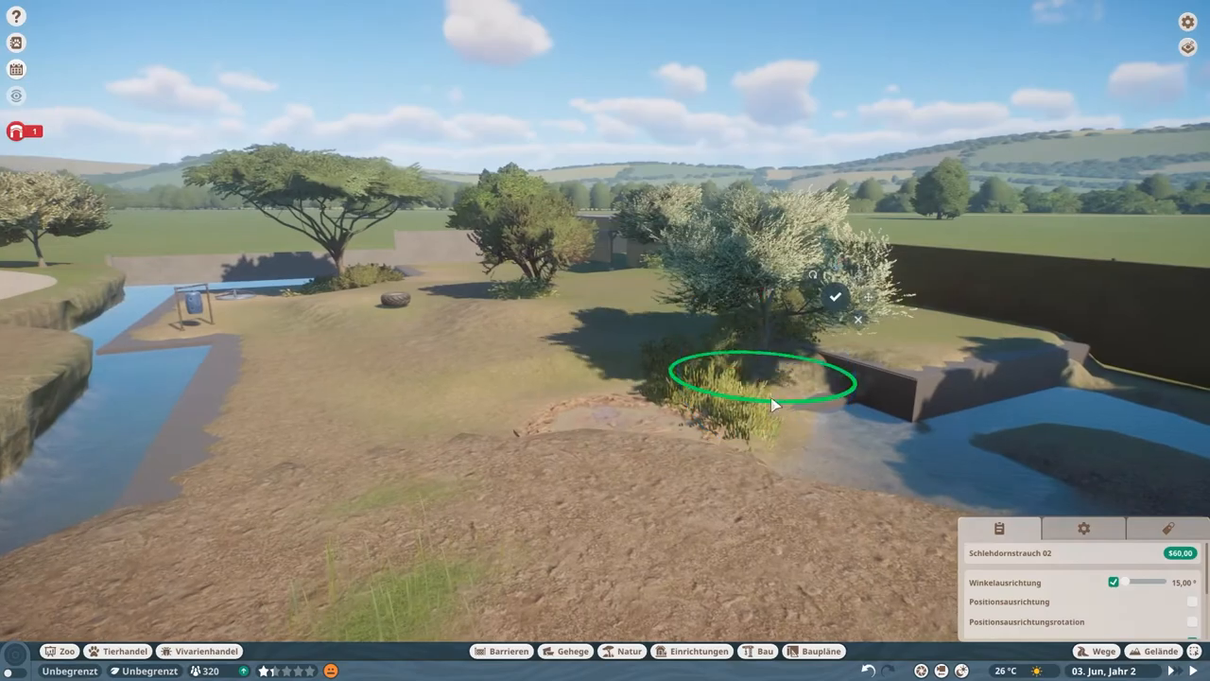
# Set the shrub beneath the tree among the enclosure's rocks and logs
pyautogui.click(628, 651)
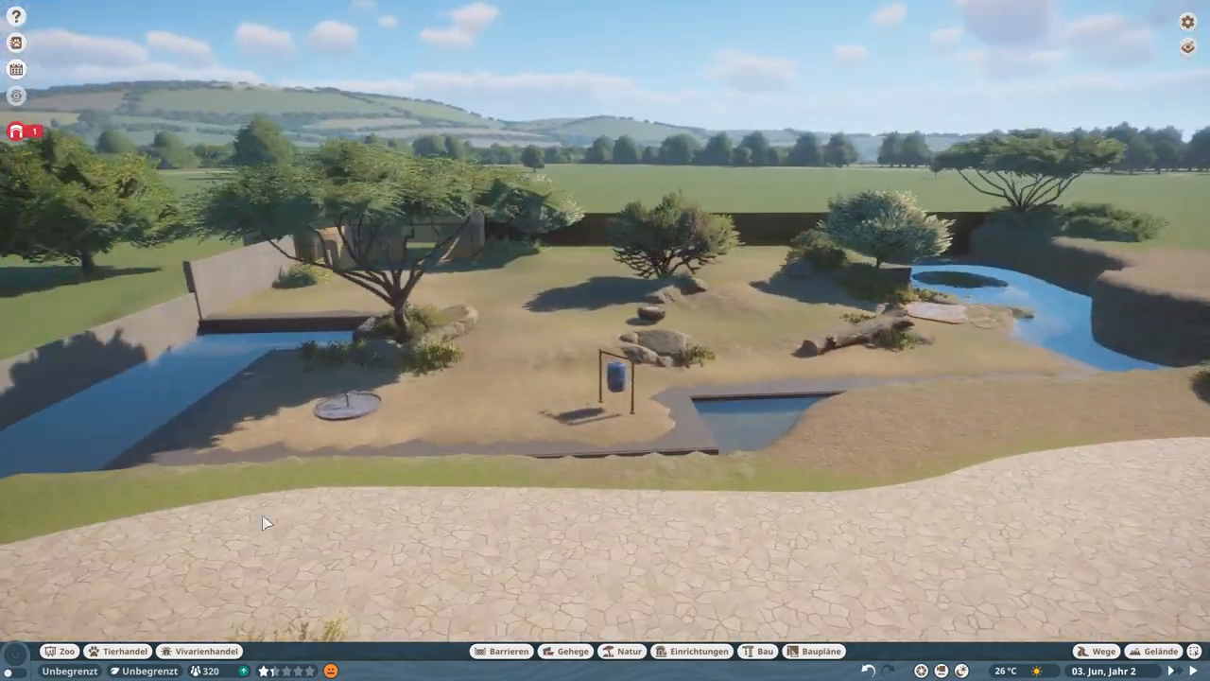
# Move the camera down to the moat wall corner beside the footpath
pyautogui.click(501, 650)
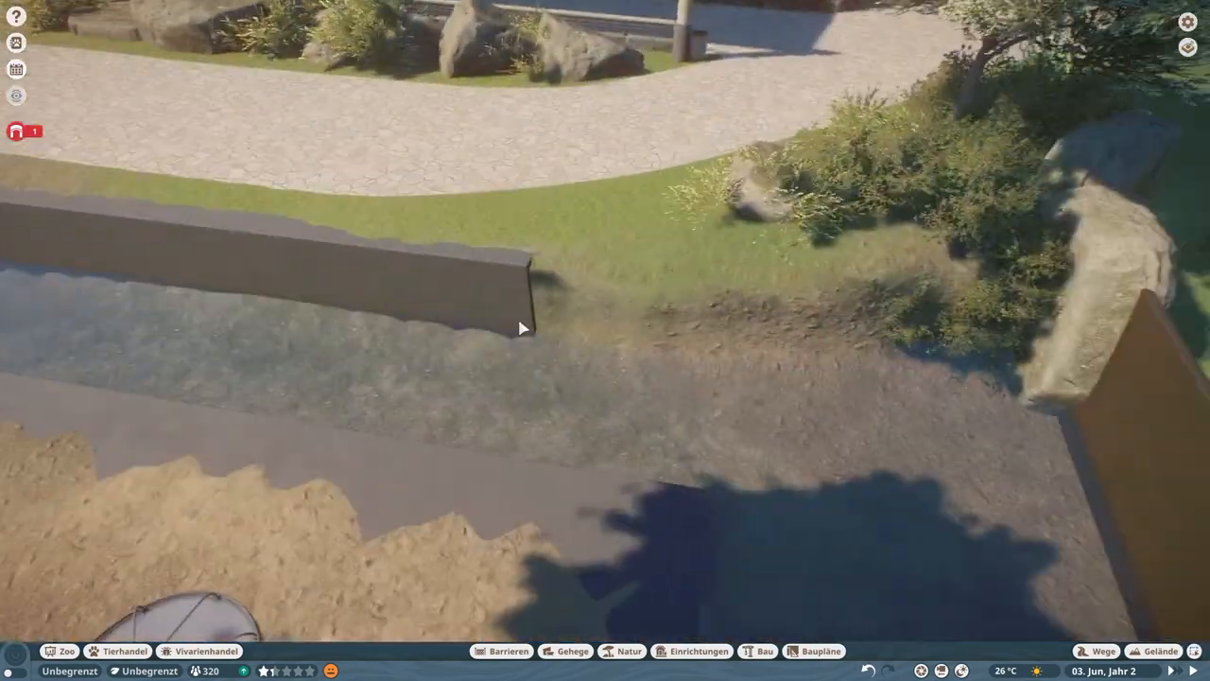
# Place a rock against the end of the moat wall and confirm its position
pyautogui.click(764, 650)
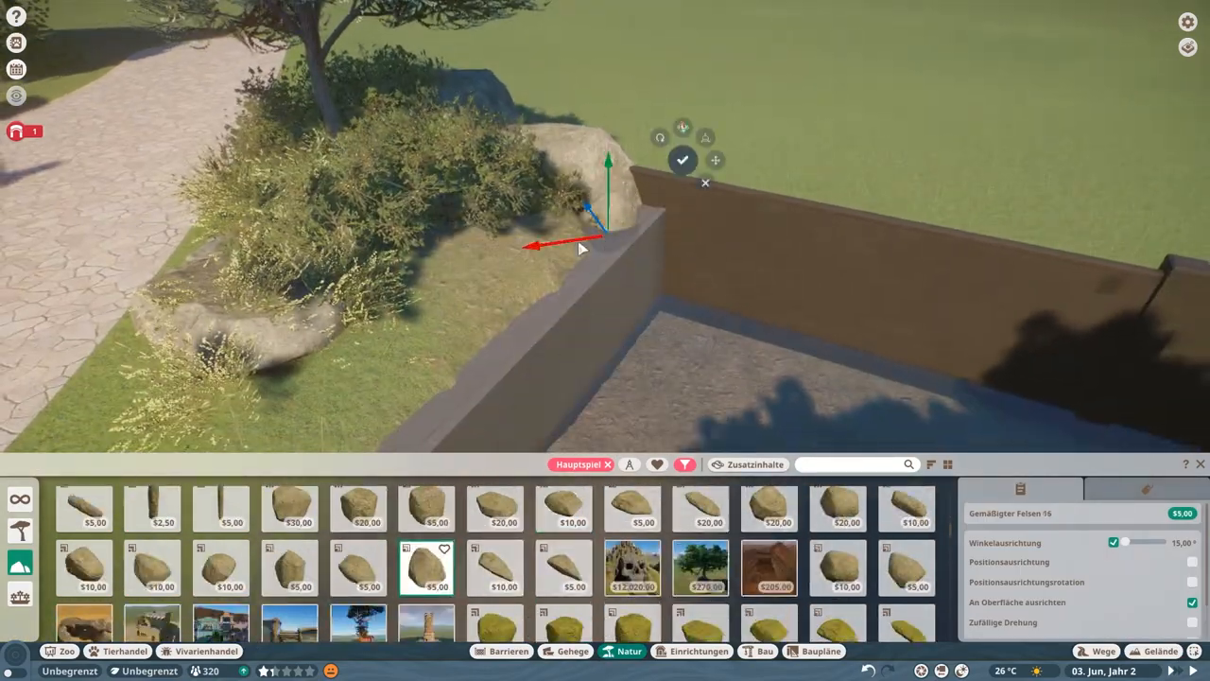
pyautogui.click(700, 509)
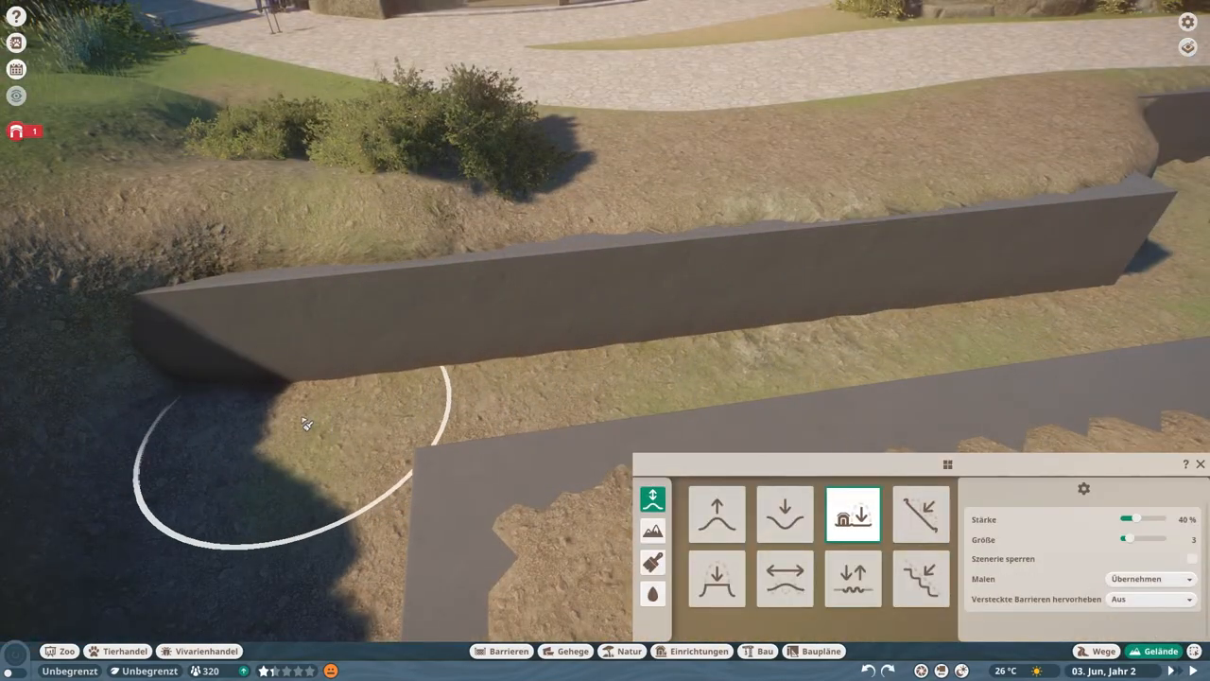
# Reshape the ground beside the moat wall before the wooden railing goes in
pyautogui.click(652, 594)
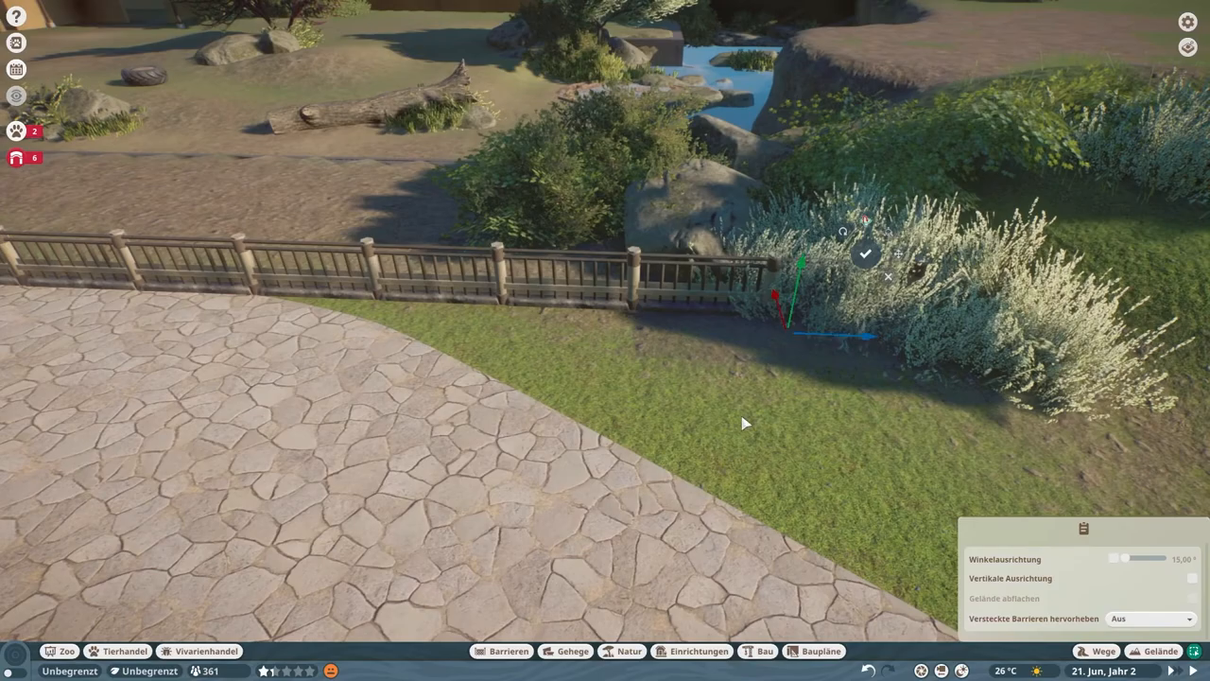
# Confirm the wooden railing sections along the path edge above the moat
pyautogui.click(766, 651)
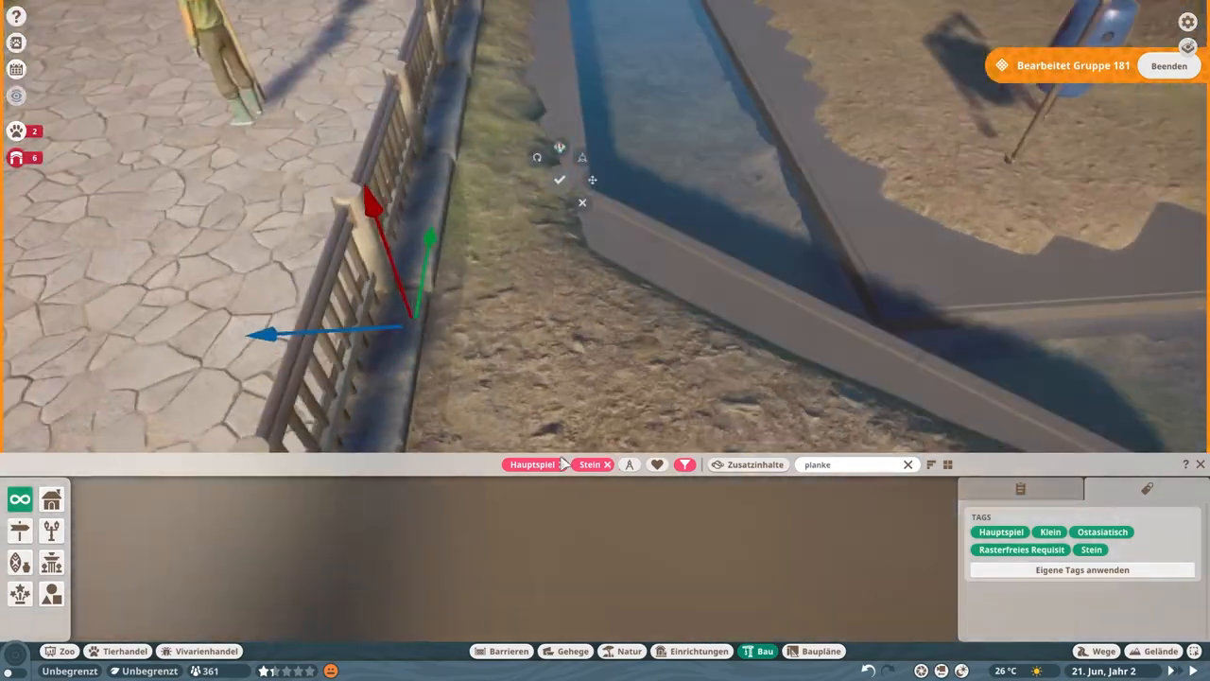
pyautogui.click(907, 465)
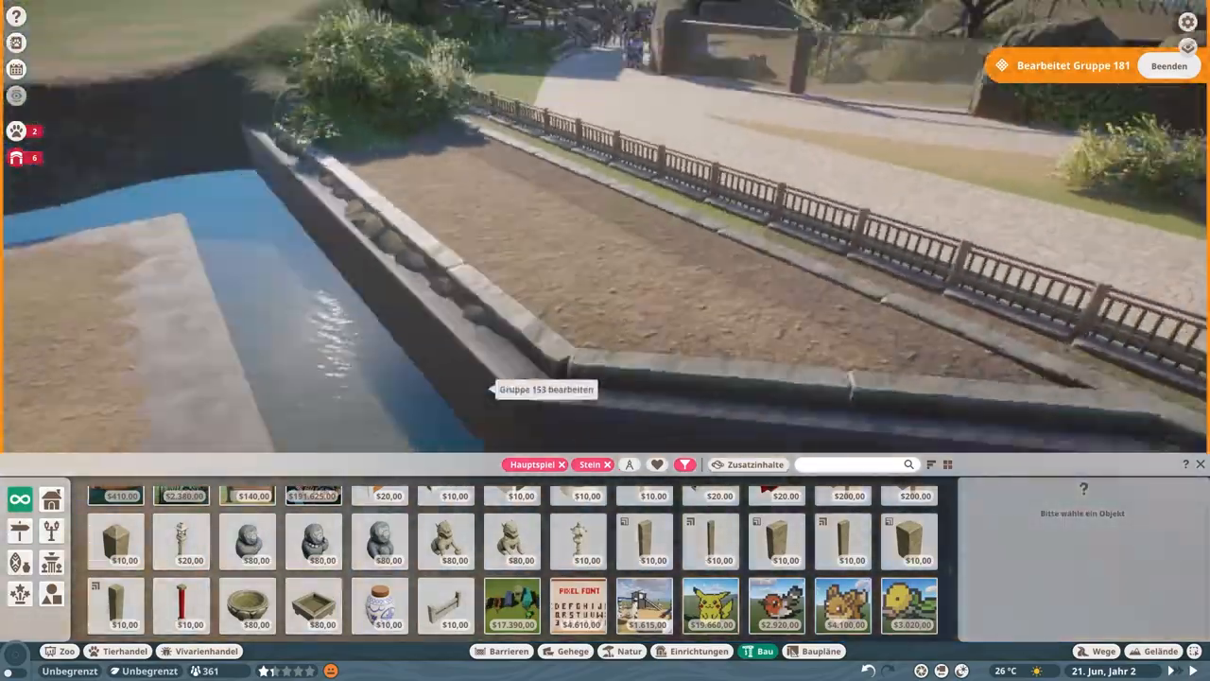
# Sculpt the soil of the bed between the railing and the enclosure for planting
pyautogui.click(1161, 651)
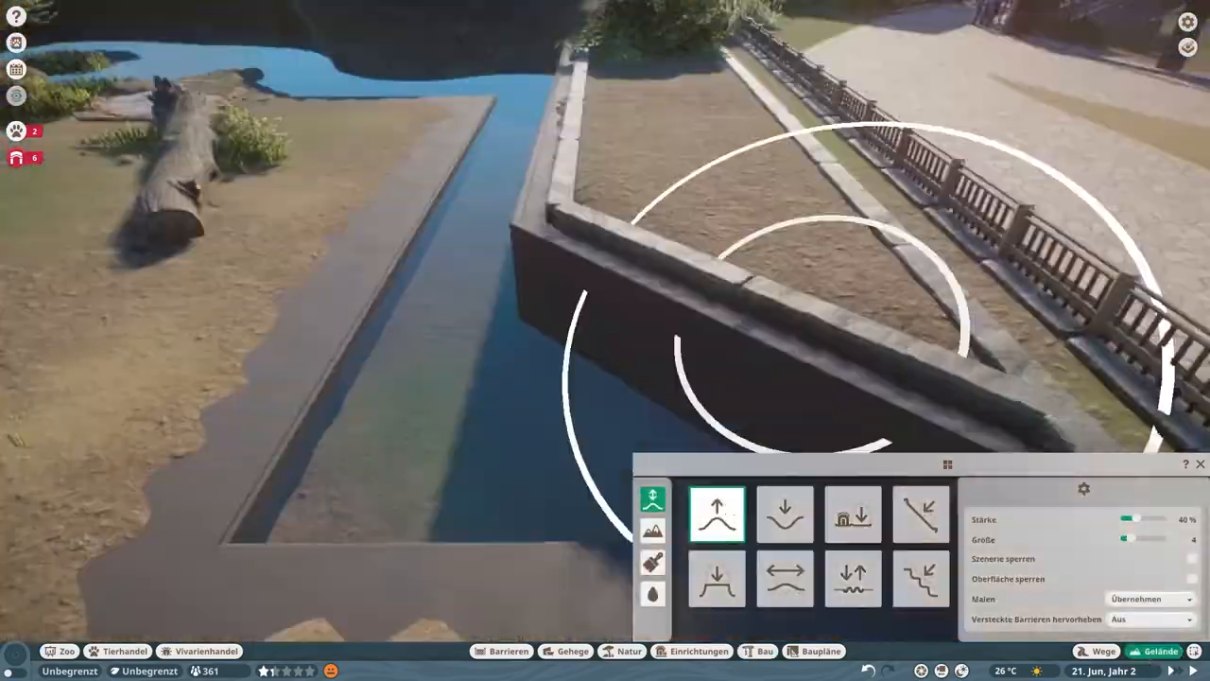
pyautogui.click(850, 514)
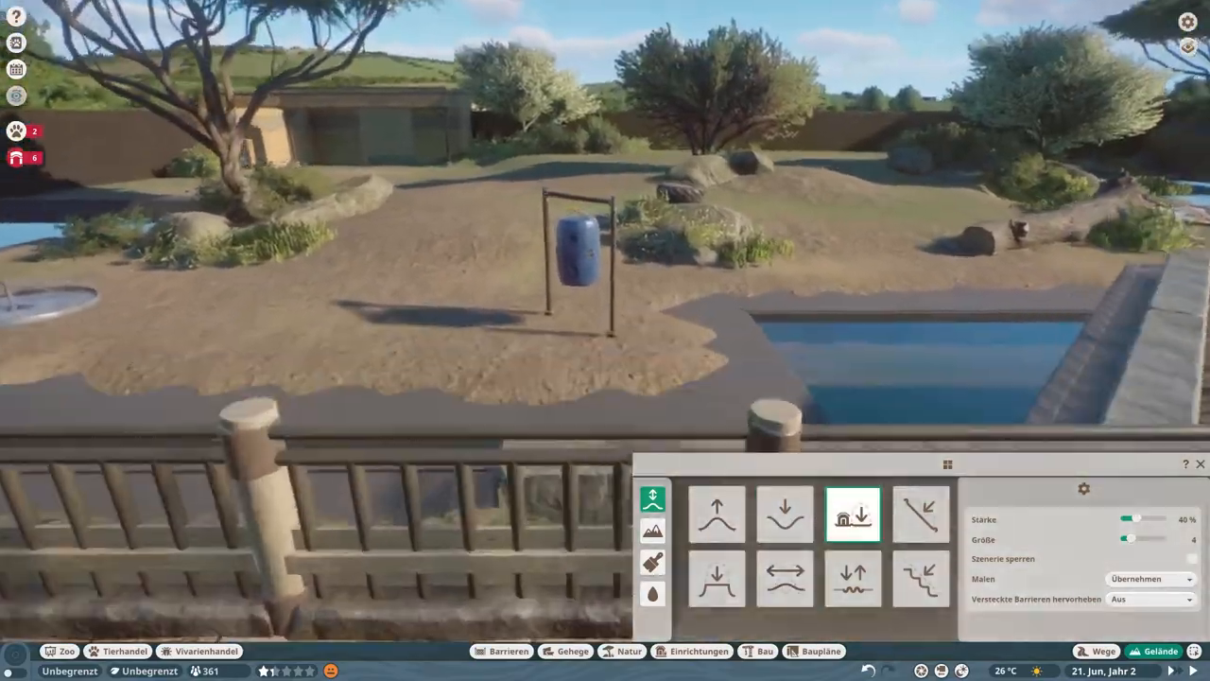
pyautogui.click(764, 650)
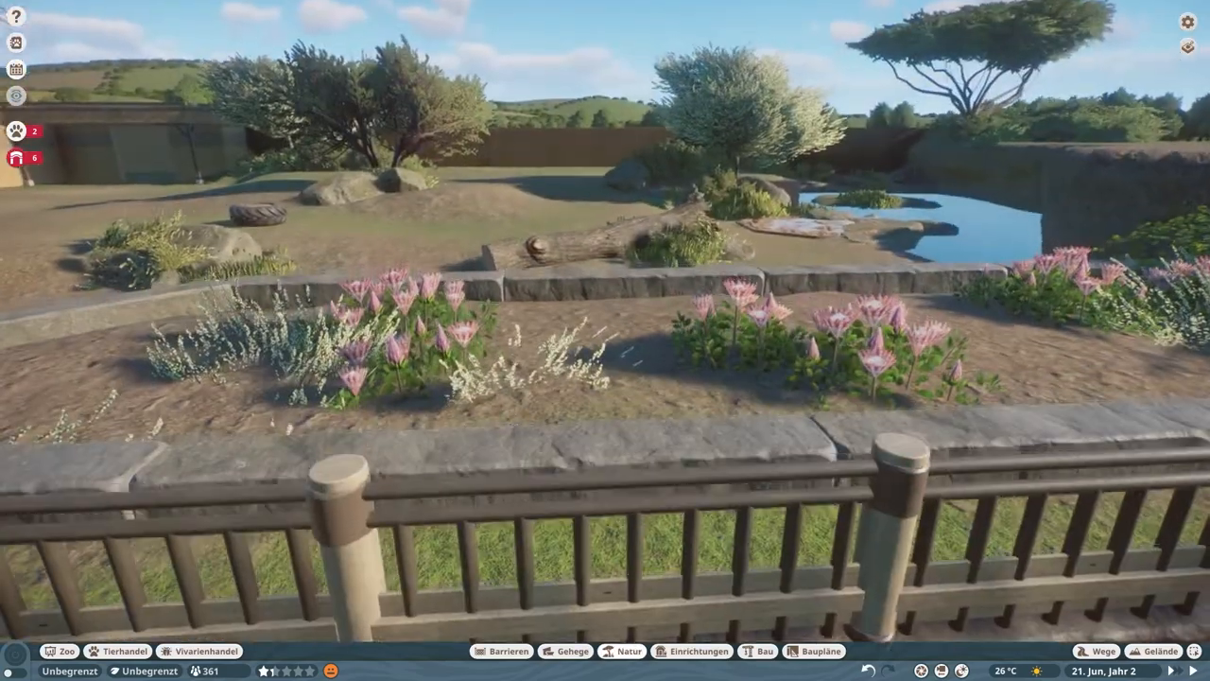
# Place a tree trunk log and flowering plants in the stone-walled bed behind the fence
pyautogui.click(627, 650)
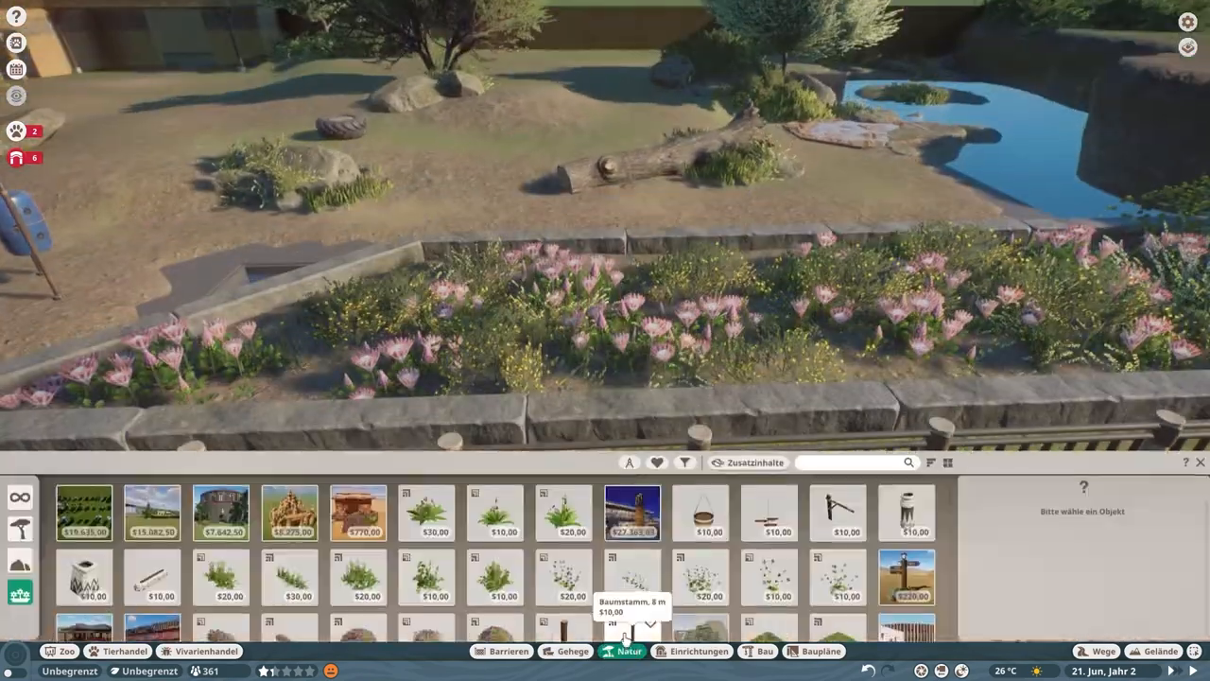
pyautogui.click(1161, 651)
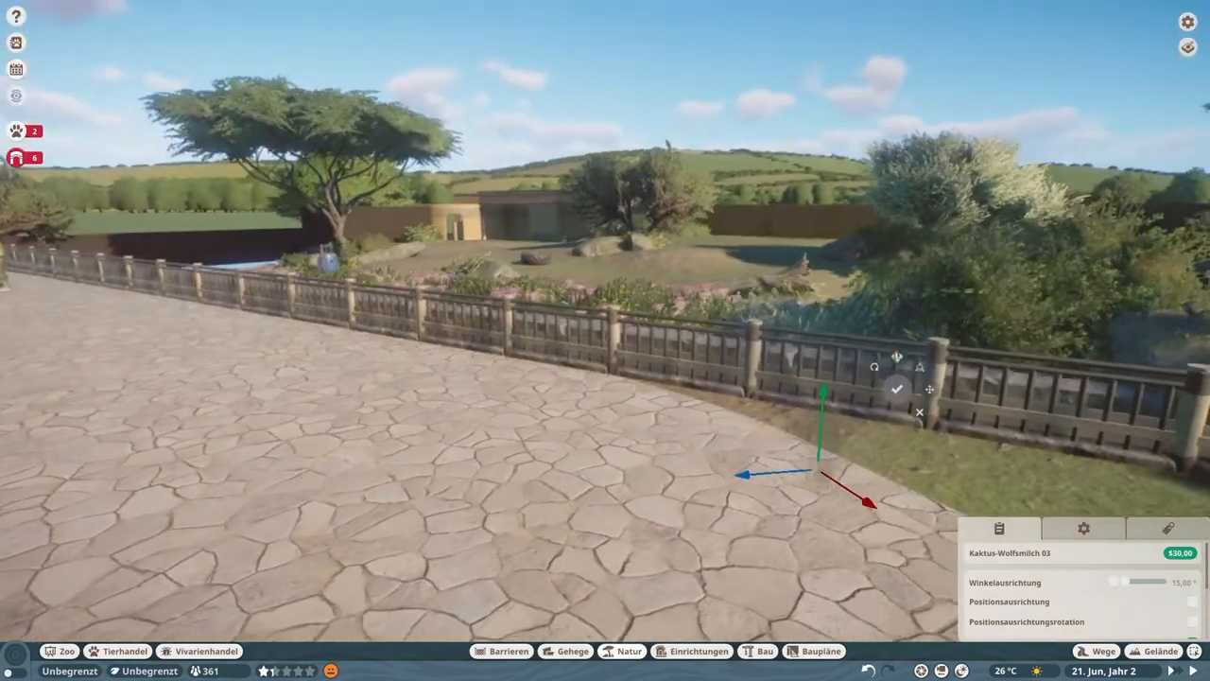
pyautogui.click(628, 650)
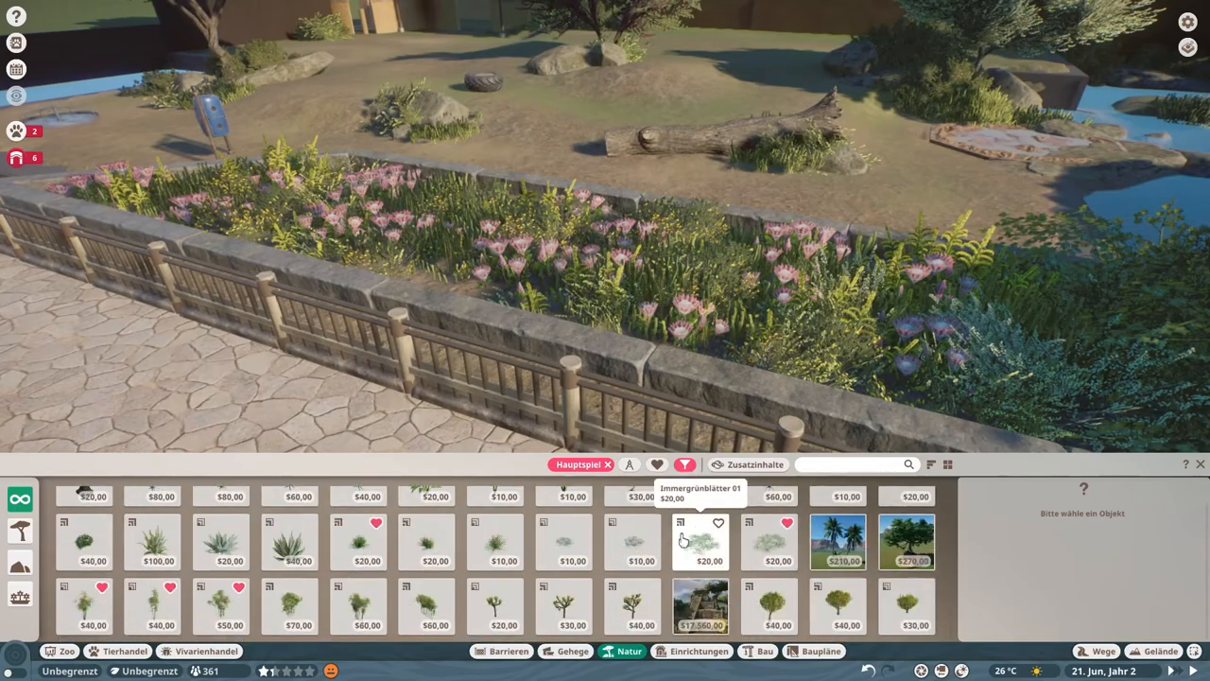
# Place Immergrünblätter 01 evergreen foliage in the bed atop the moat wall
pyautogui.click(699, 541)
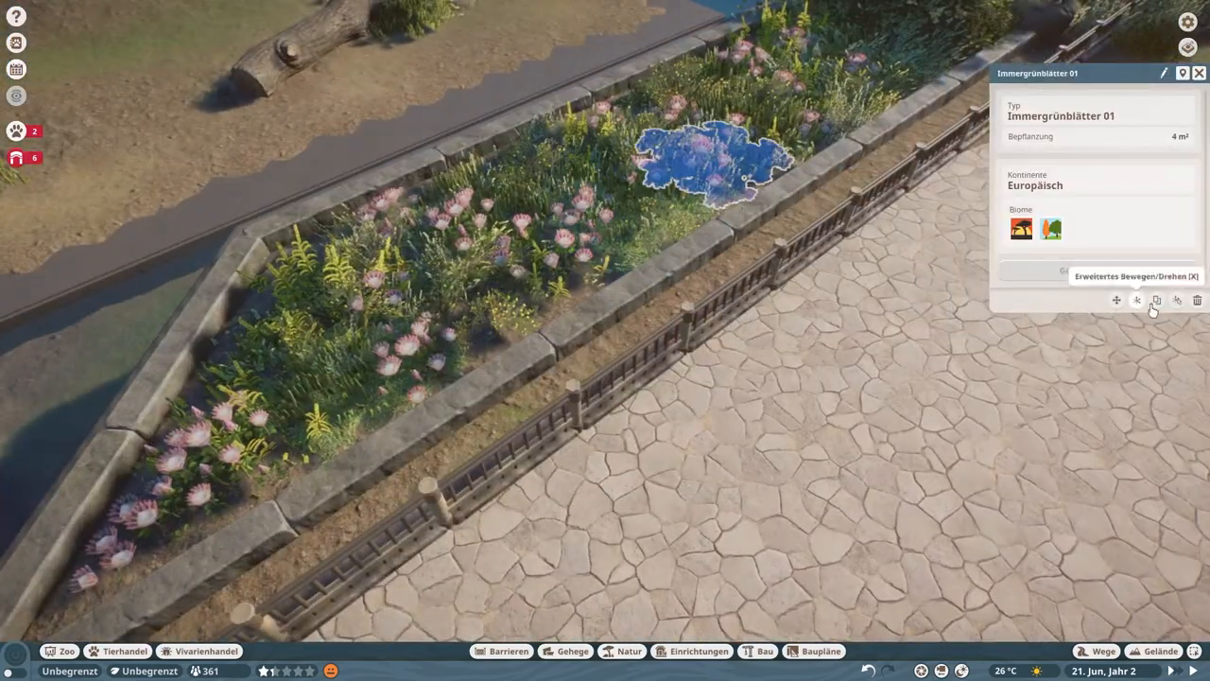
pyautogui.click(1157, 299)
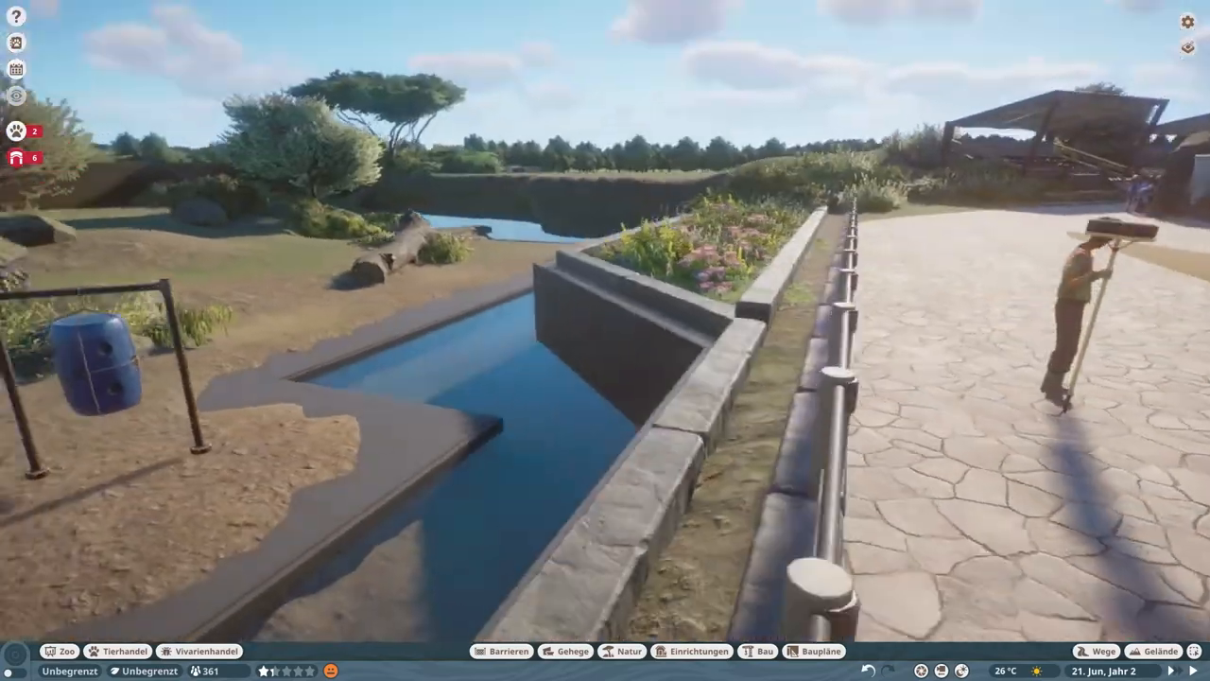
# Begin a new path outline with Weg bauen next to the round viewing platform
pyautogui.click(620, 650)
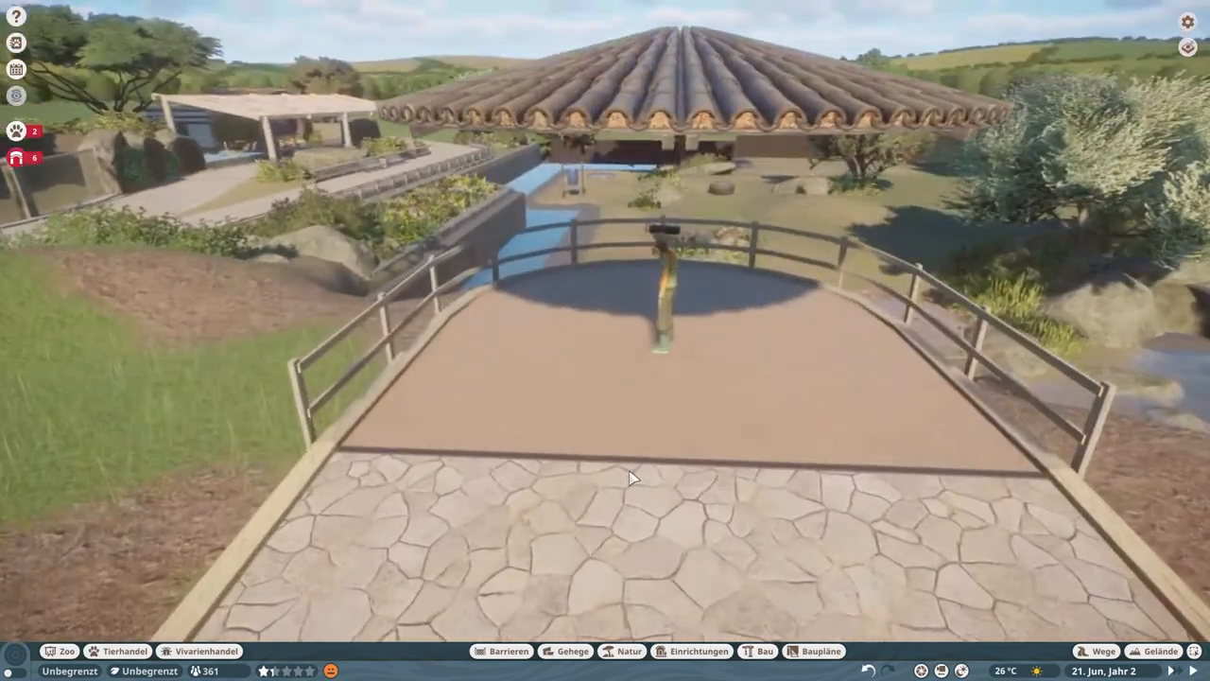
pyautogui.click(1095, 650)
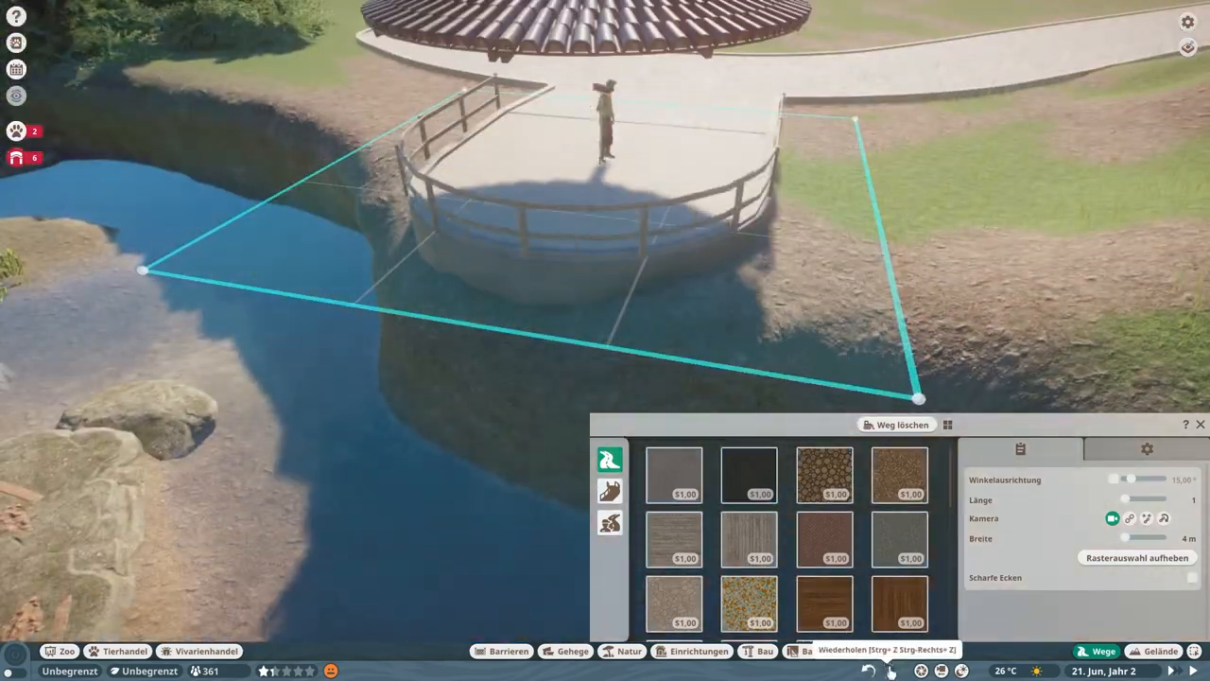
pyautogui.click(764, 650)
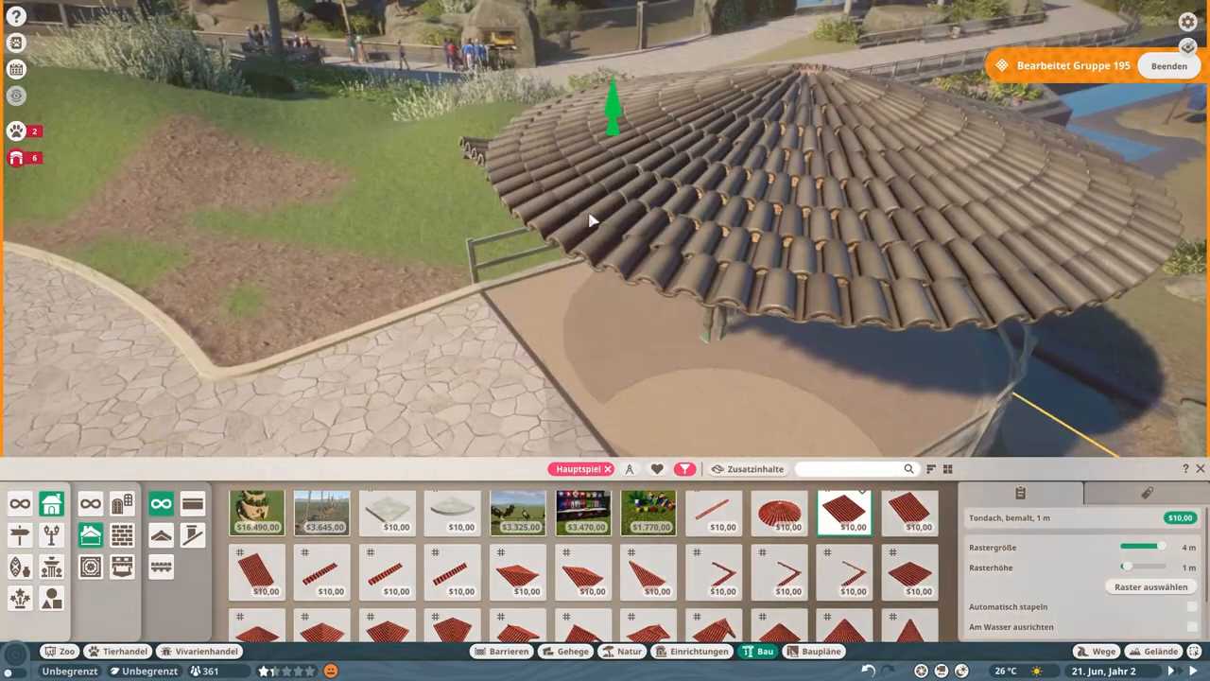
# Raise the round tiled roof into position over the pavilion
pyautogui.moveTo(605, 283); pyautogui.dragTo(605, 142)
pyautogui.write('balk')
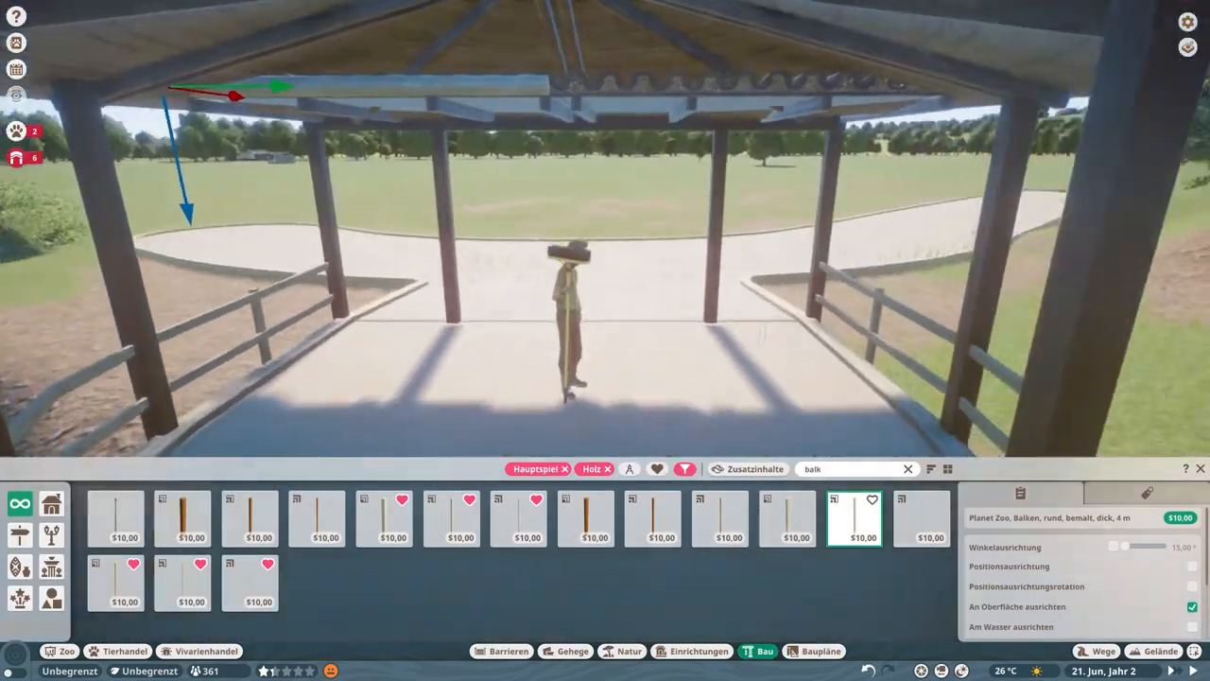
# Place round and square cross beams under the roof and start the wooden railing along the floor edge
pyautogui.click(450, 518)
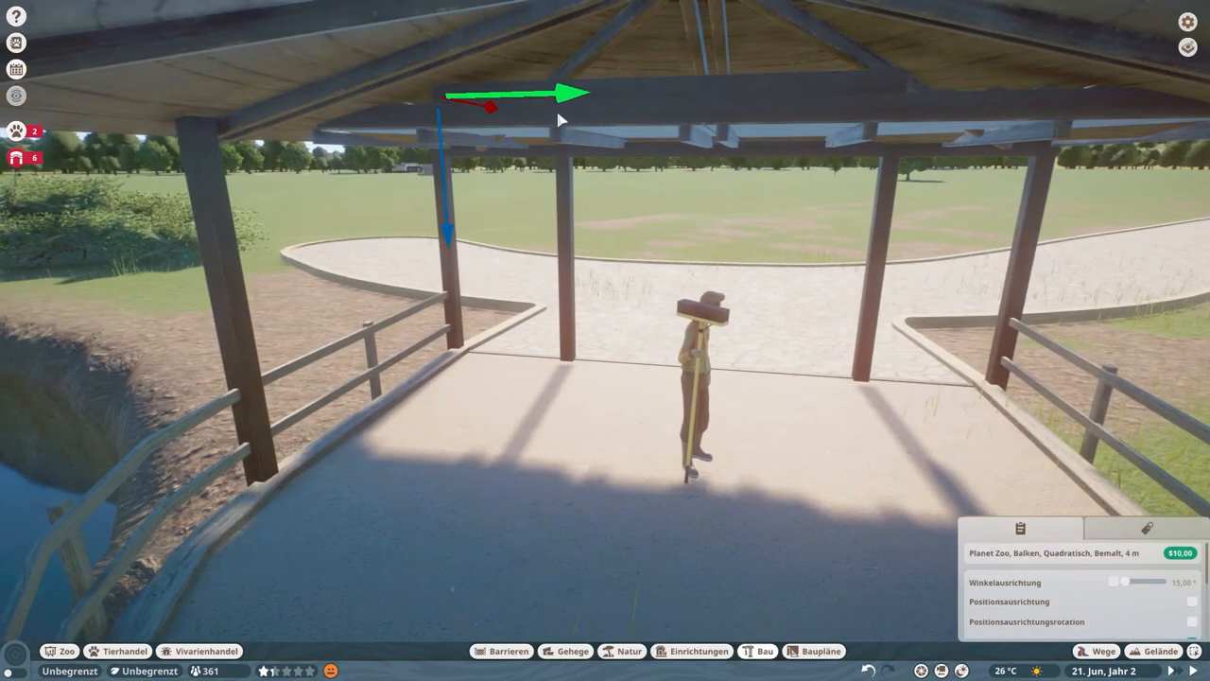
pyautogui.click(762, 650)
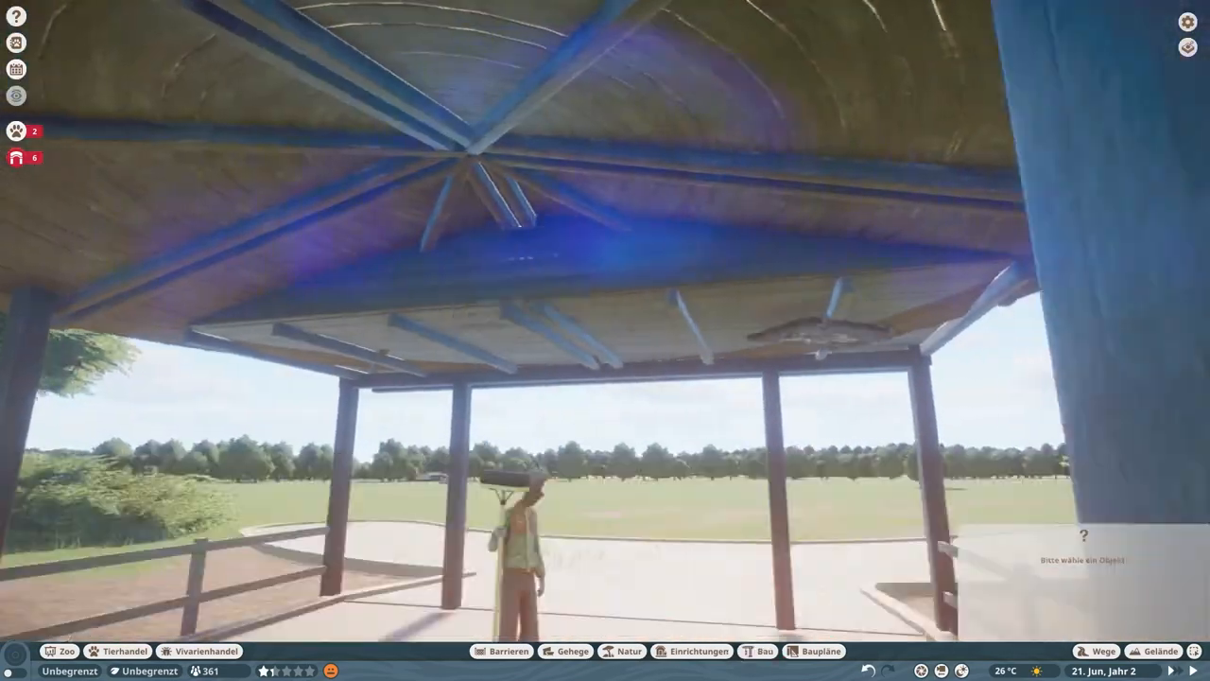
pyautogui.click(763, 650)
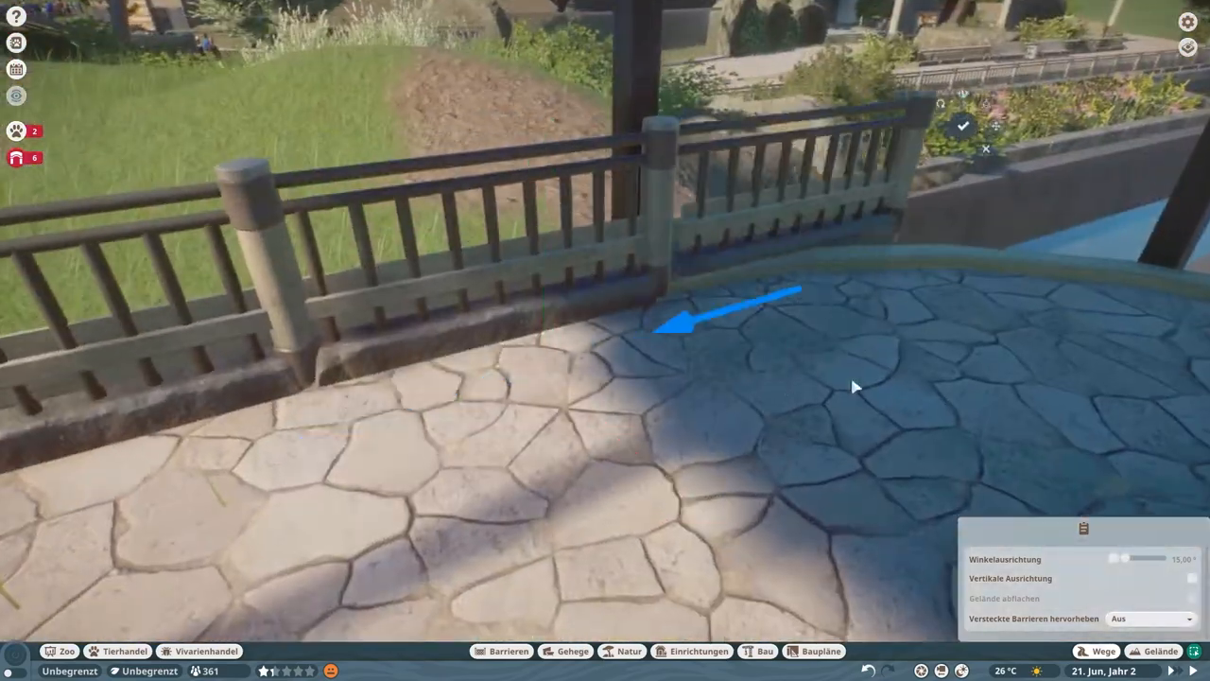
# Cap the railing posts and hang the African rhino wall panel beneath the pavilion roof
pyautogui.click(764, 650)
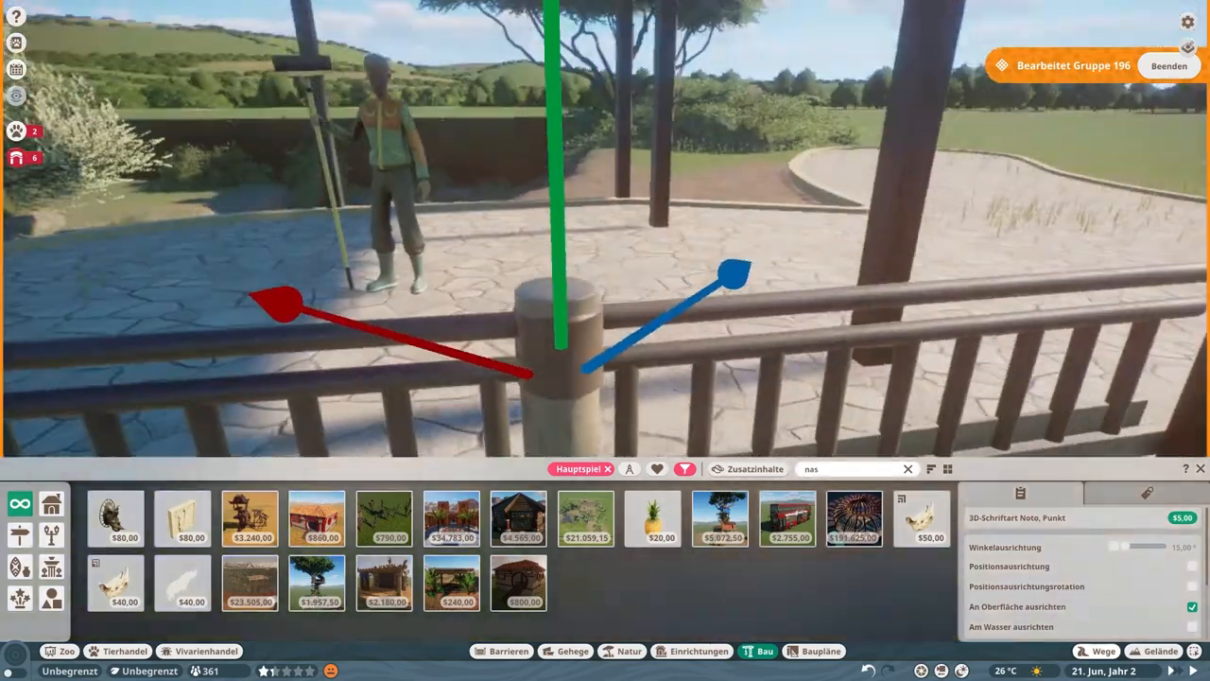
pyautogui.click(1168, 64)
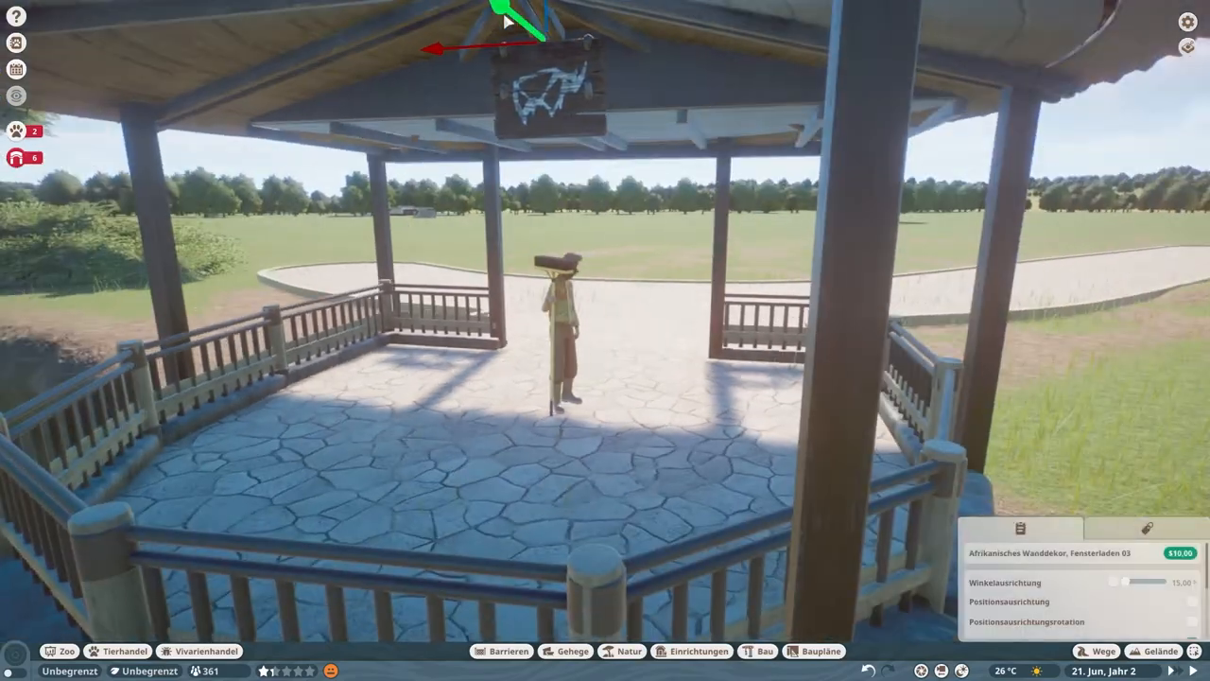
pyautogui.click(760, 650)
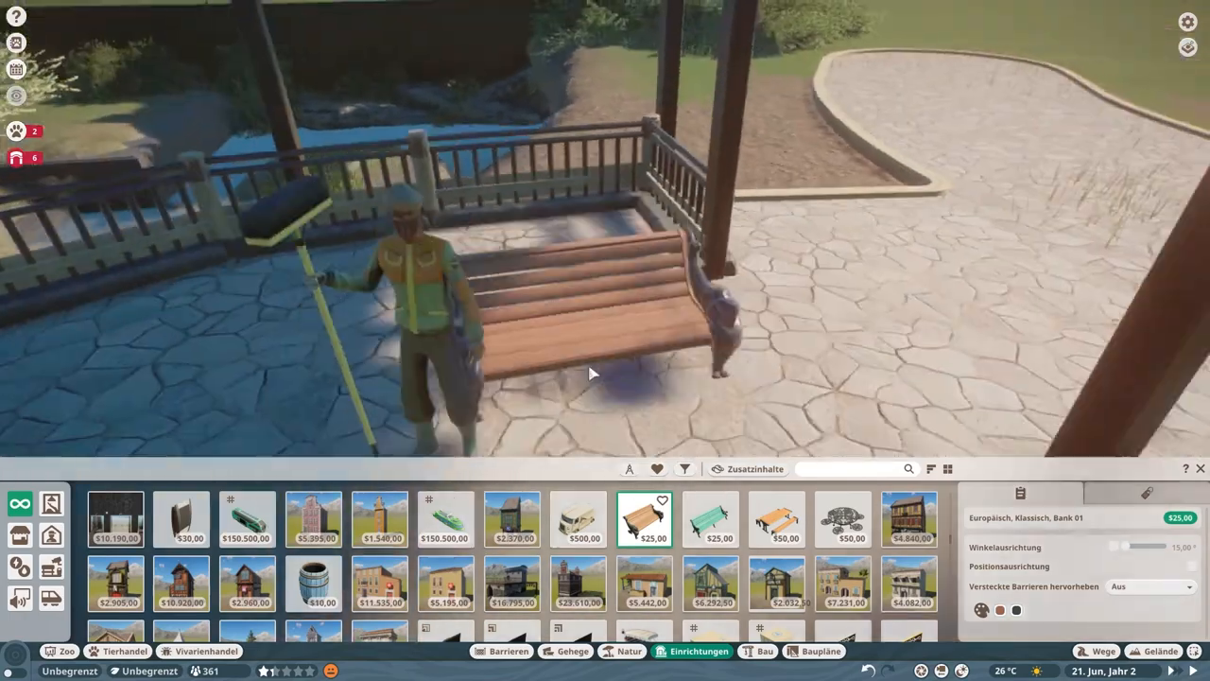
# Place the wooden bench, East Asian stone benches and the Gulpee vending machine beside the bin in the pavilion
pyautogui.click(684, 468)
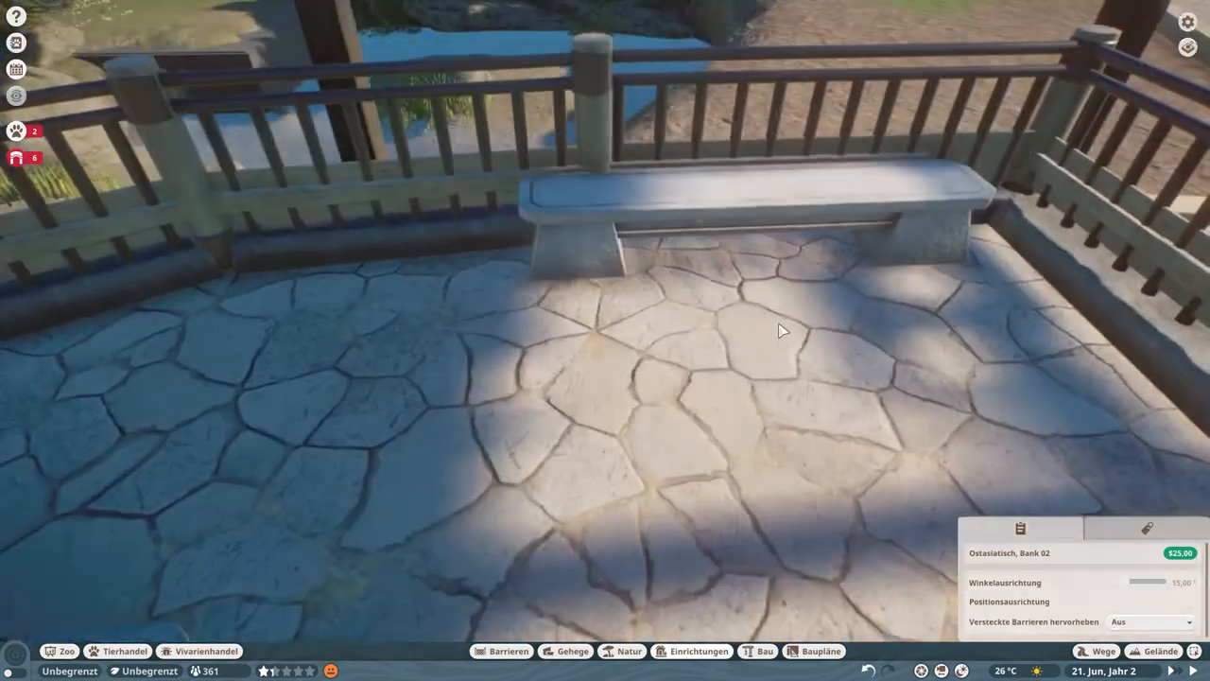
pyautogui.click(764, 650)
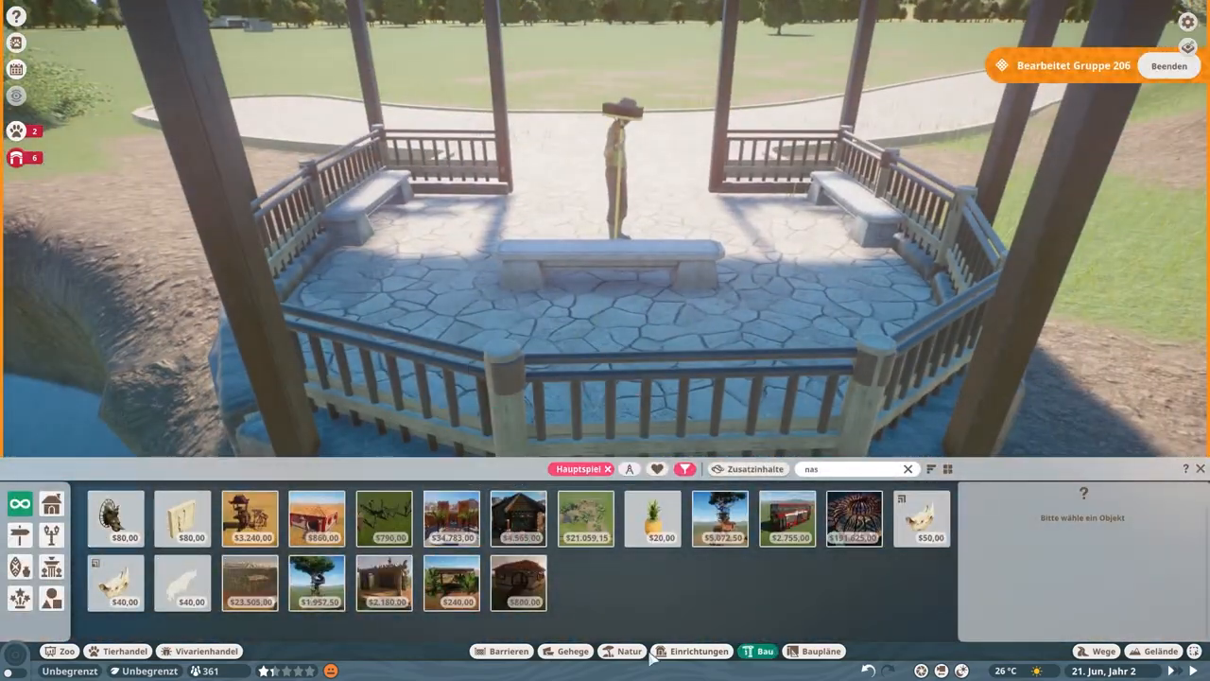
pyautogui.click(700, 650)
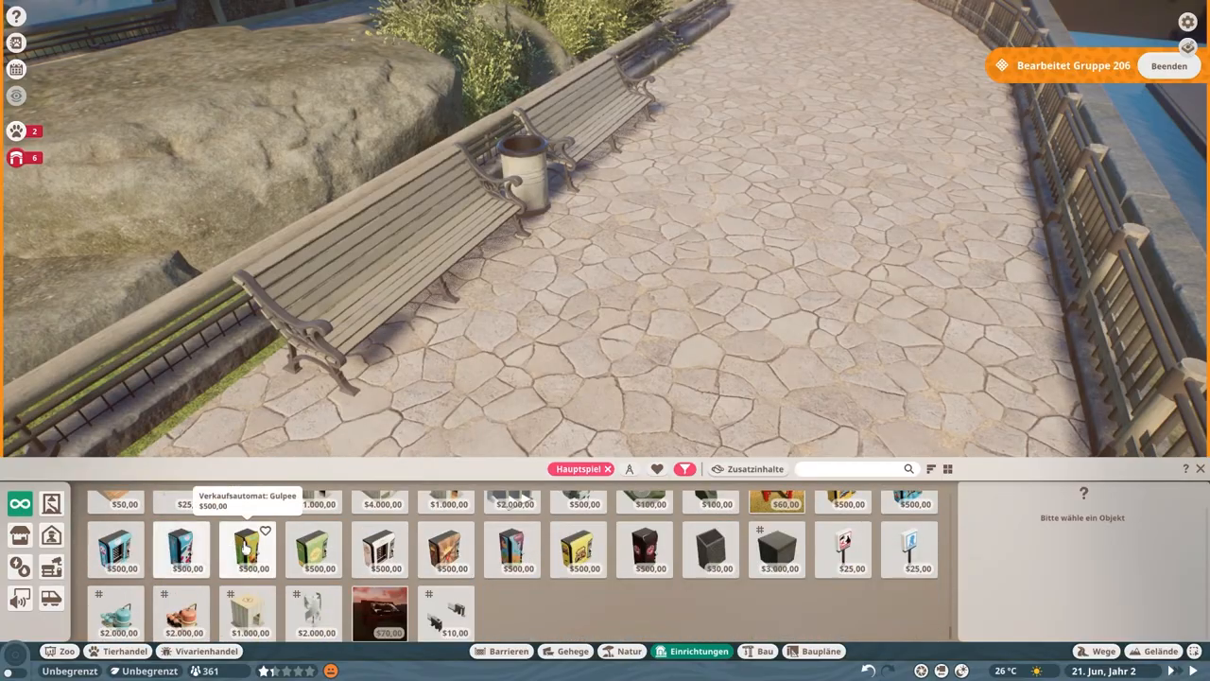
pyautogui.click(514, 549)
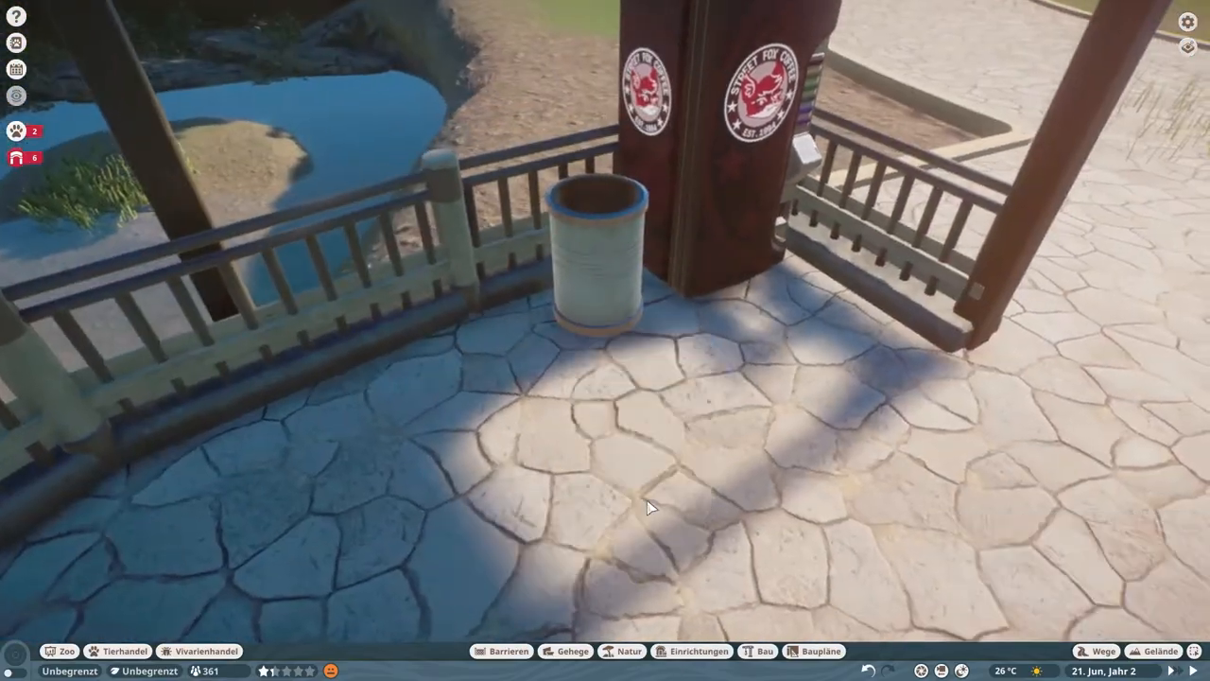
pyautogui.click(764, 650)
pyautogui.write('mul')
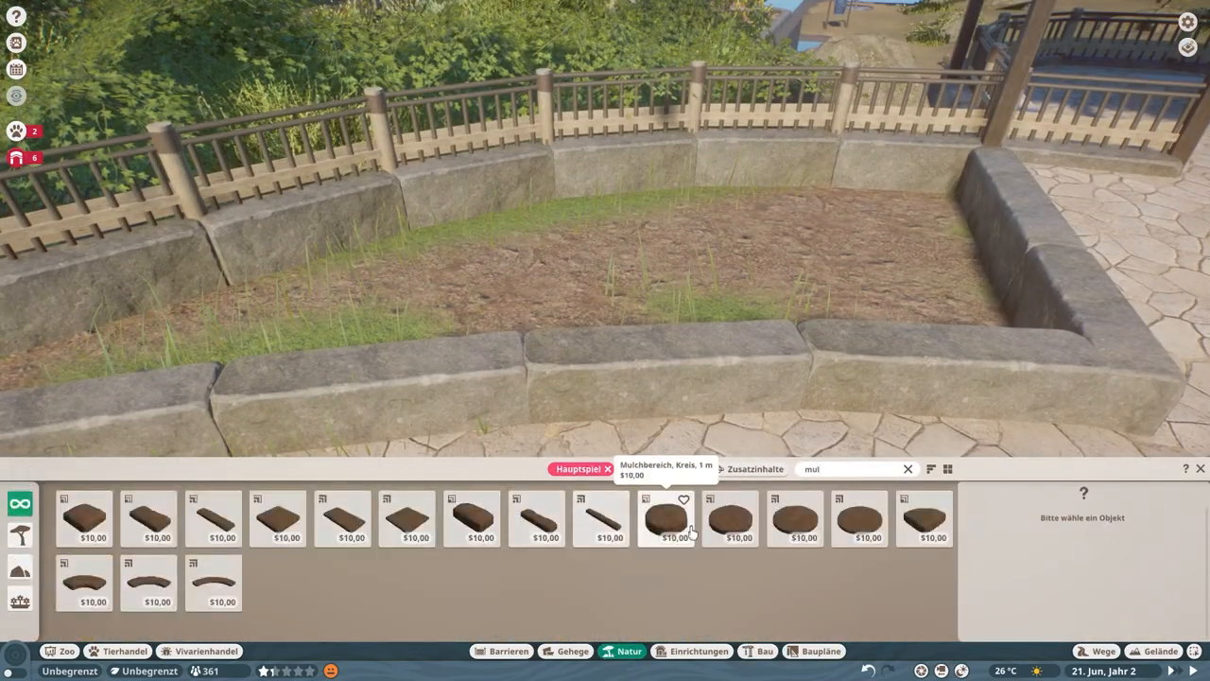
pyautogui.click(407, 518)
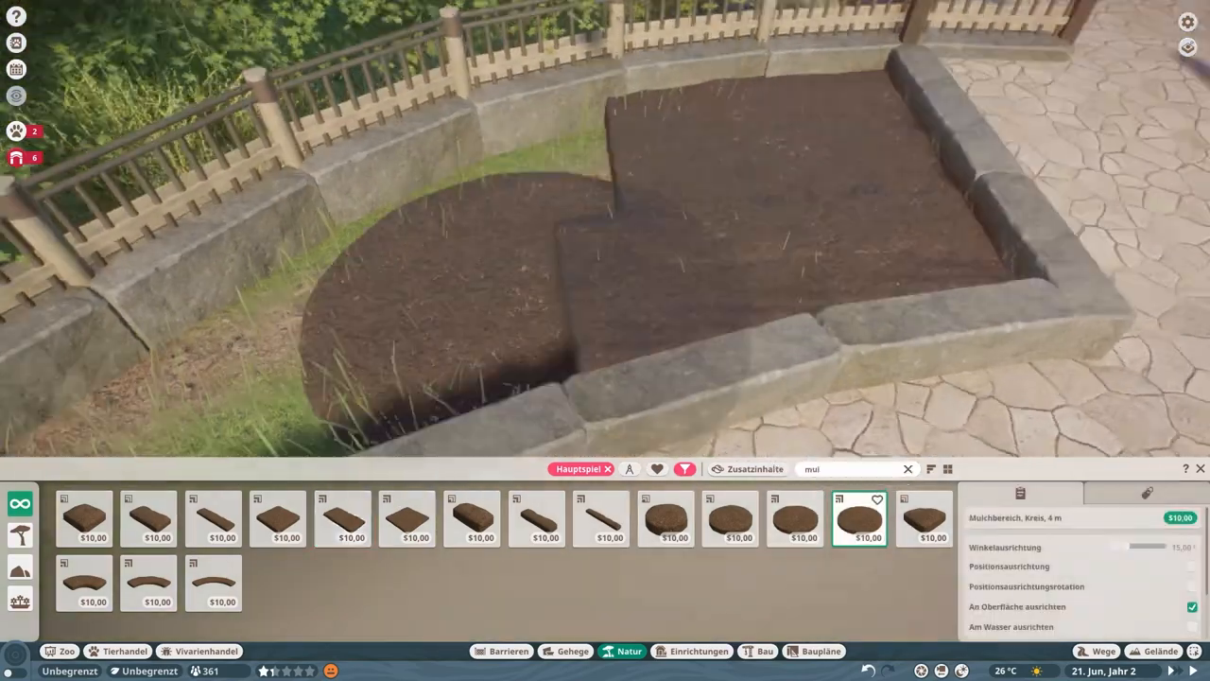
# Fill the stone-edged bed with round mulch patches and a straight mulch strip along its edge
pyautogui.click(730, 518)
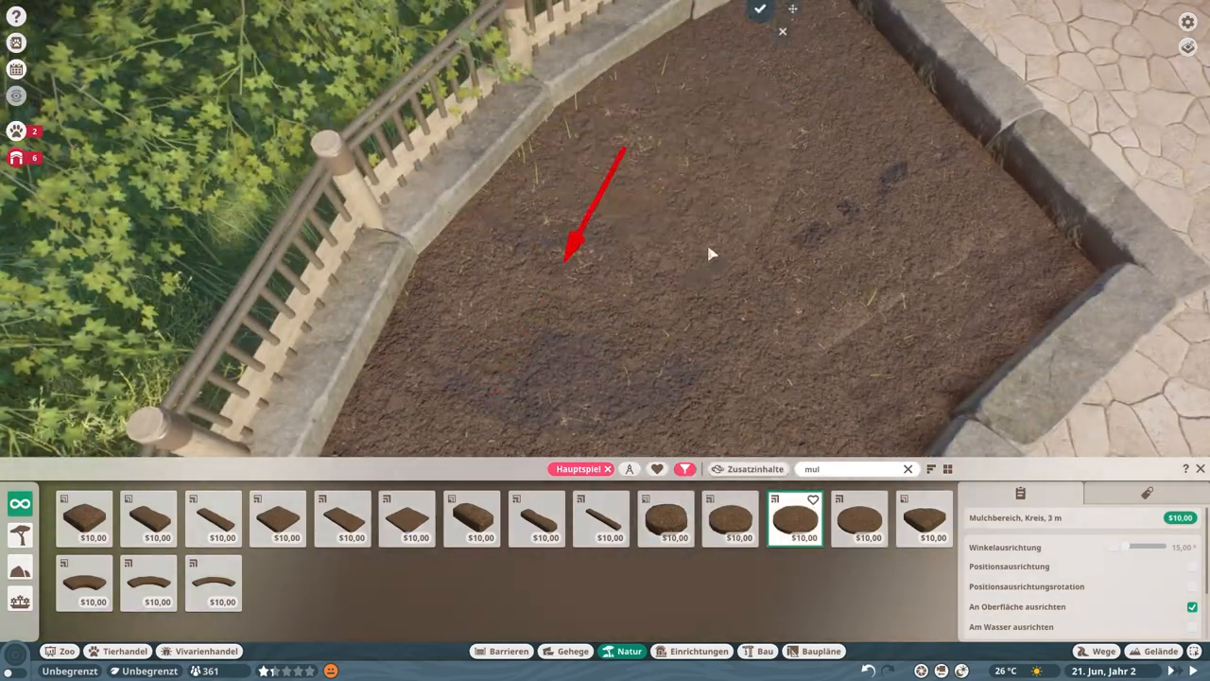
pyautogui.click(537, 518)
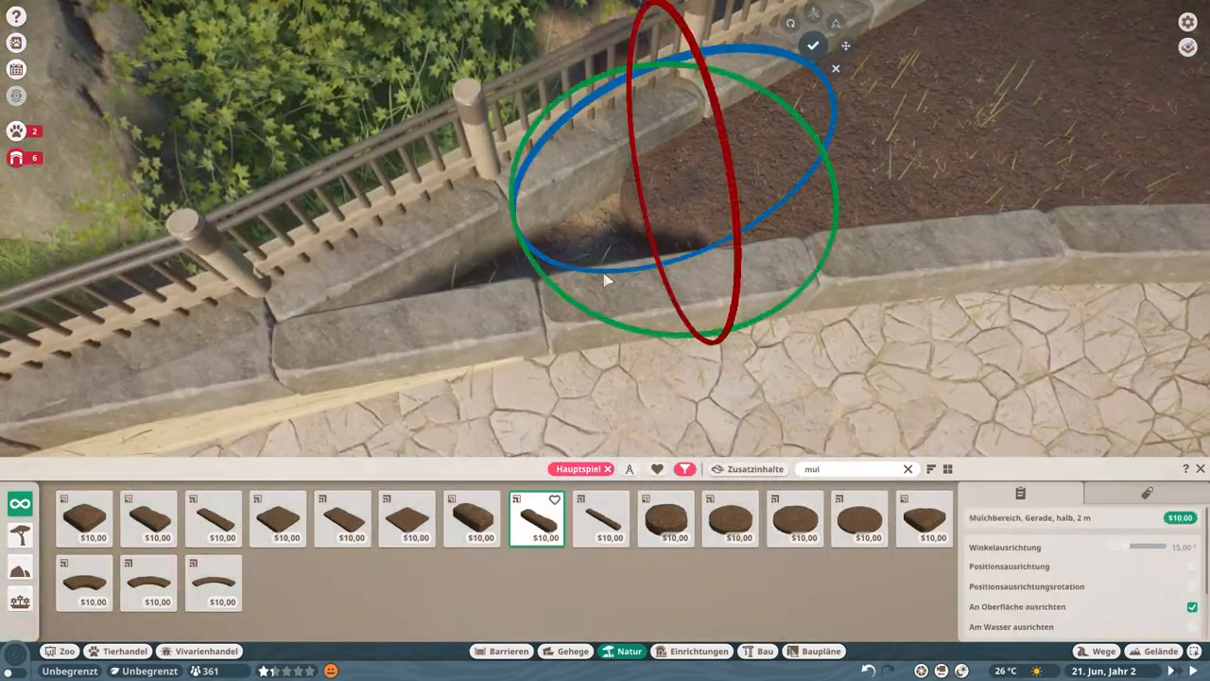
pyautogui.click(669, 518)
pyautogui.write('balk')
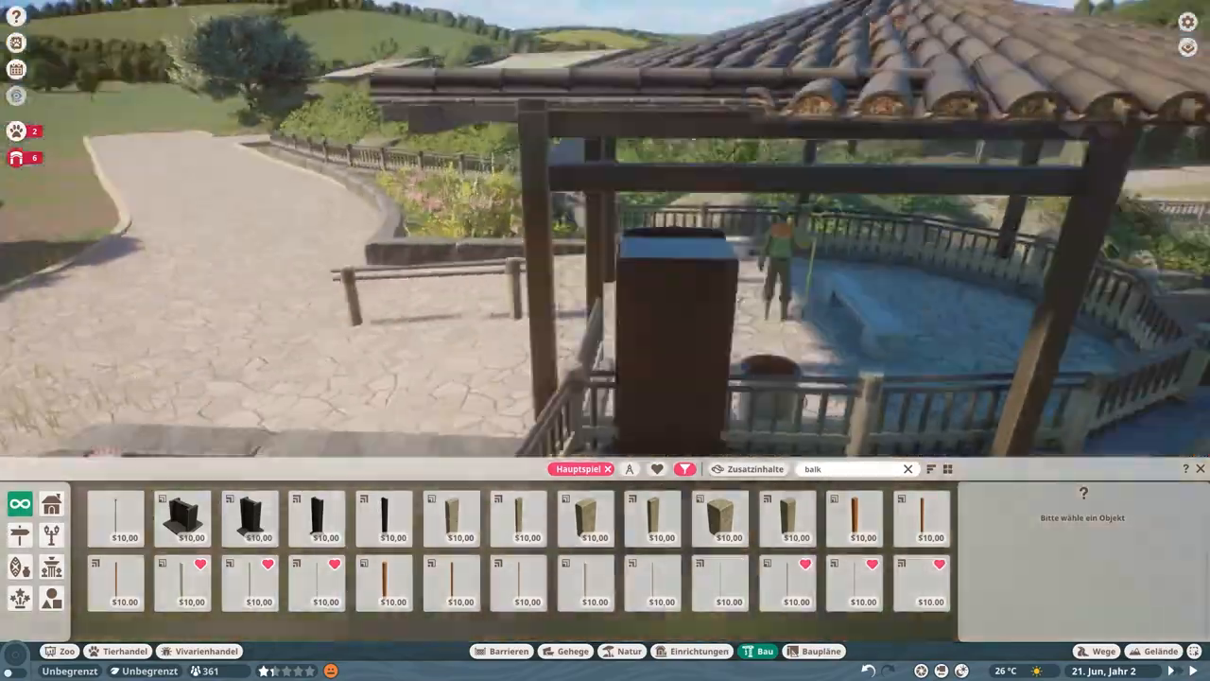
pyautogui.click(115, 518)
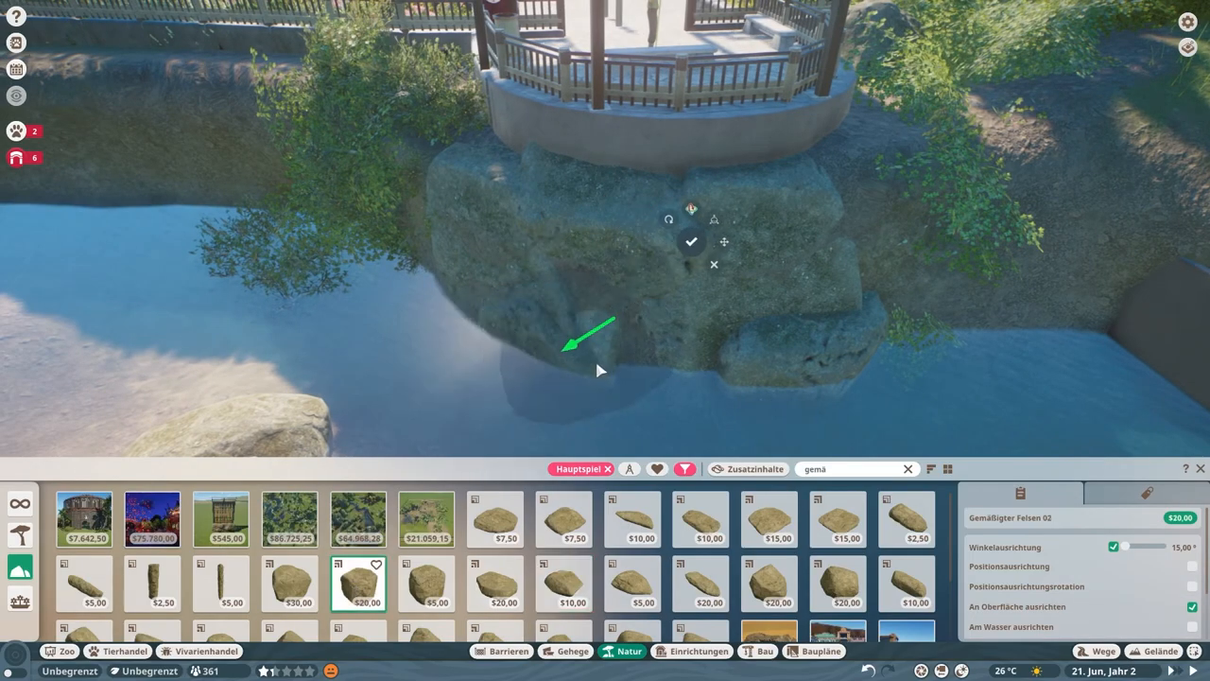
# Stack temperate rock pieces against the pavilion foundation at the moat waterline
pyautogui.click(700, 518)
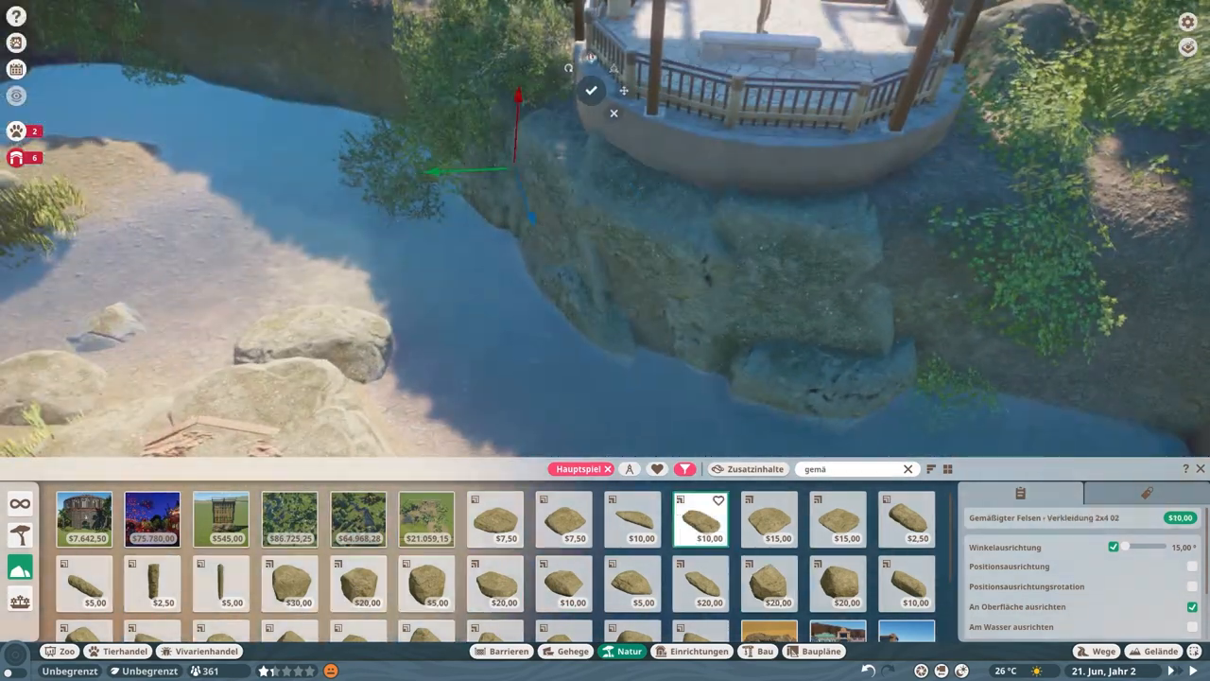
pyautogui.click(700, 583)
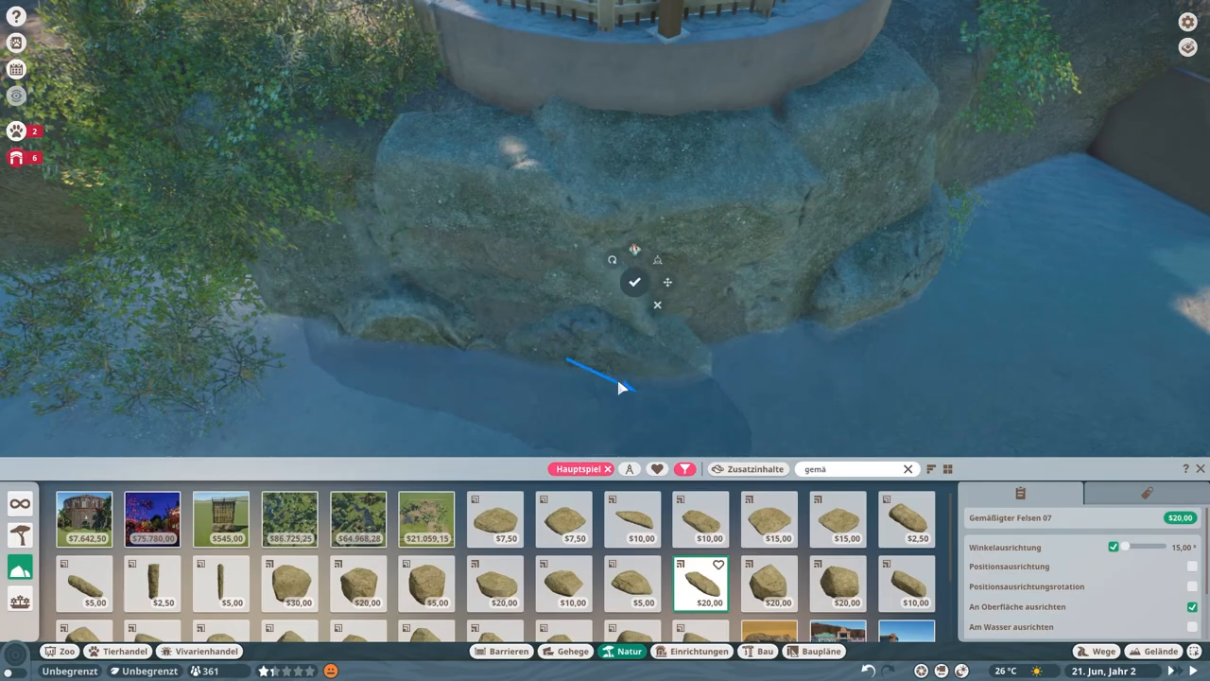